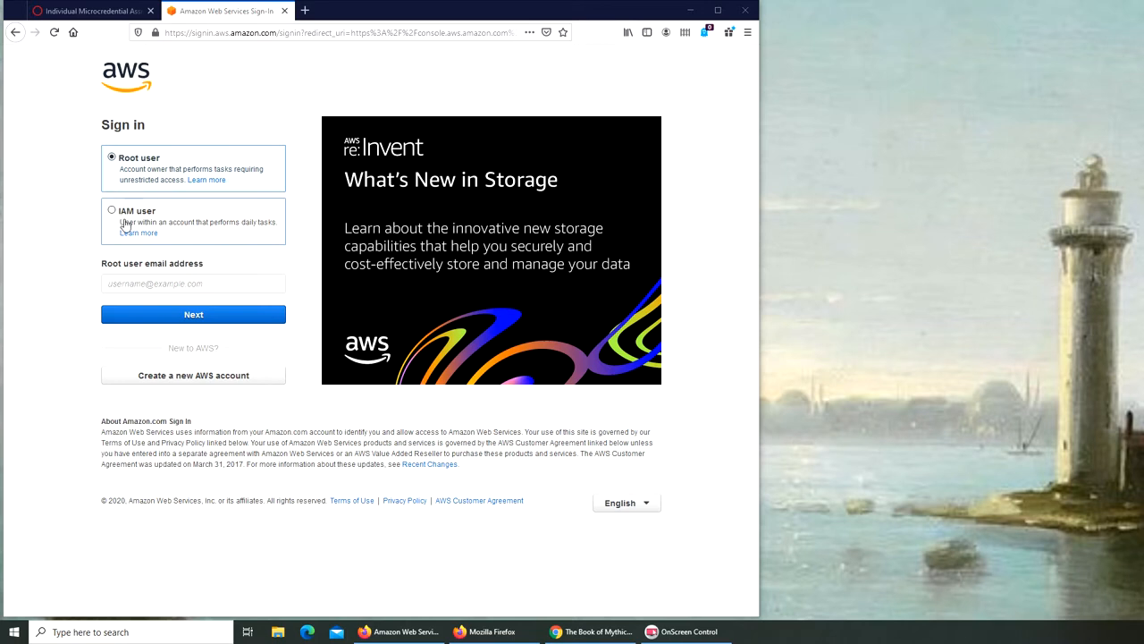
pyautogui.moveTo(133, 222)
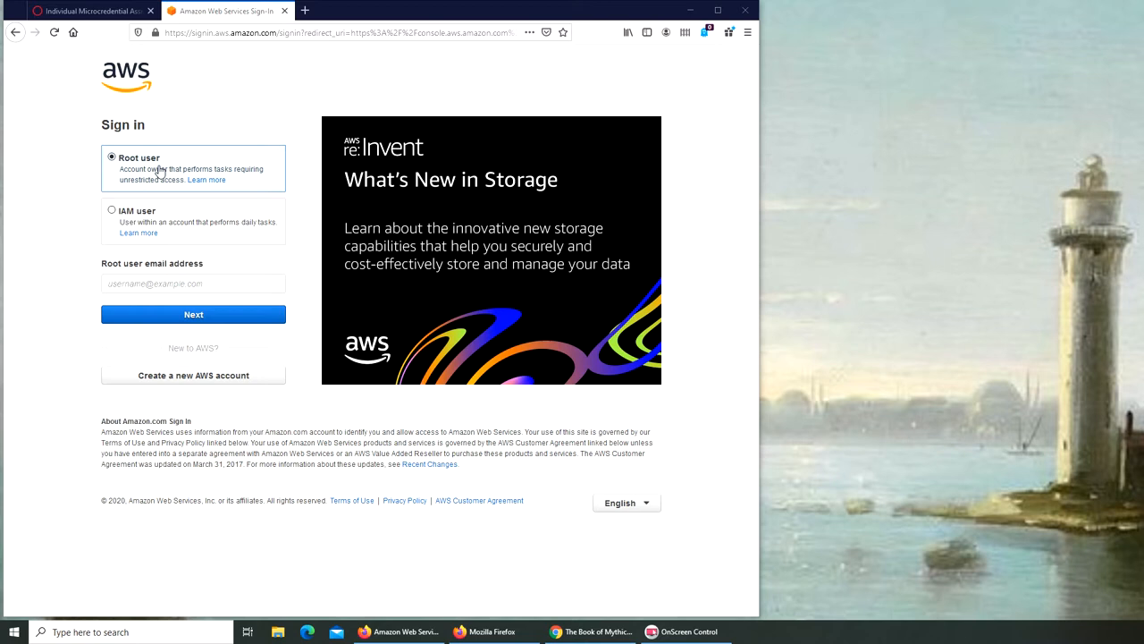
pyautogui.moveTo(387, 226)
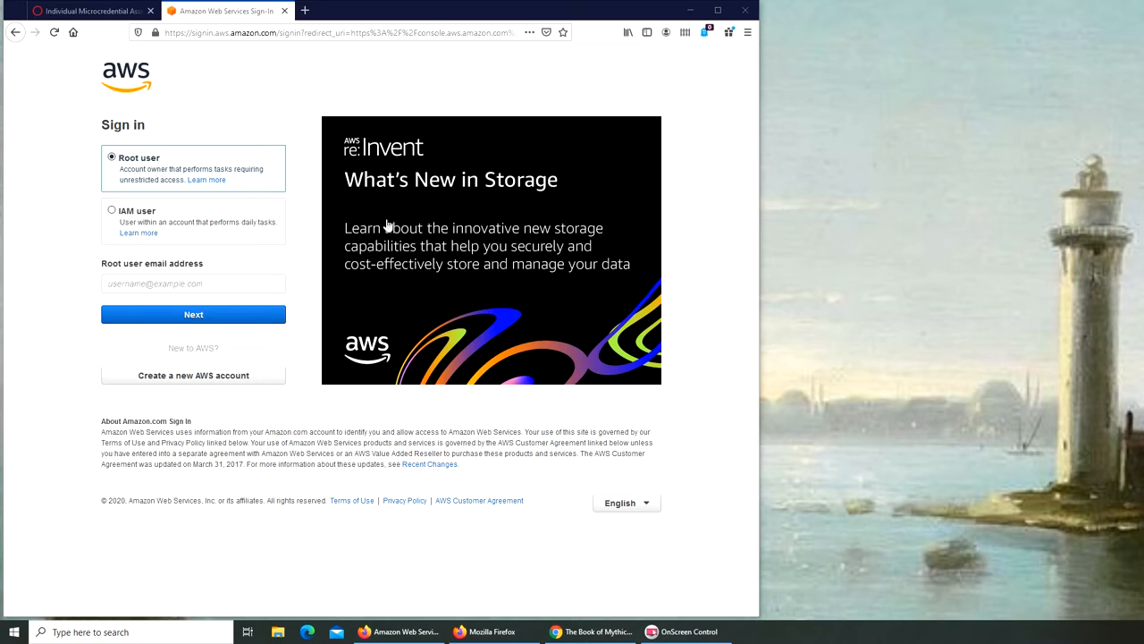
pyautogui.moveTo(388, 227)
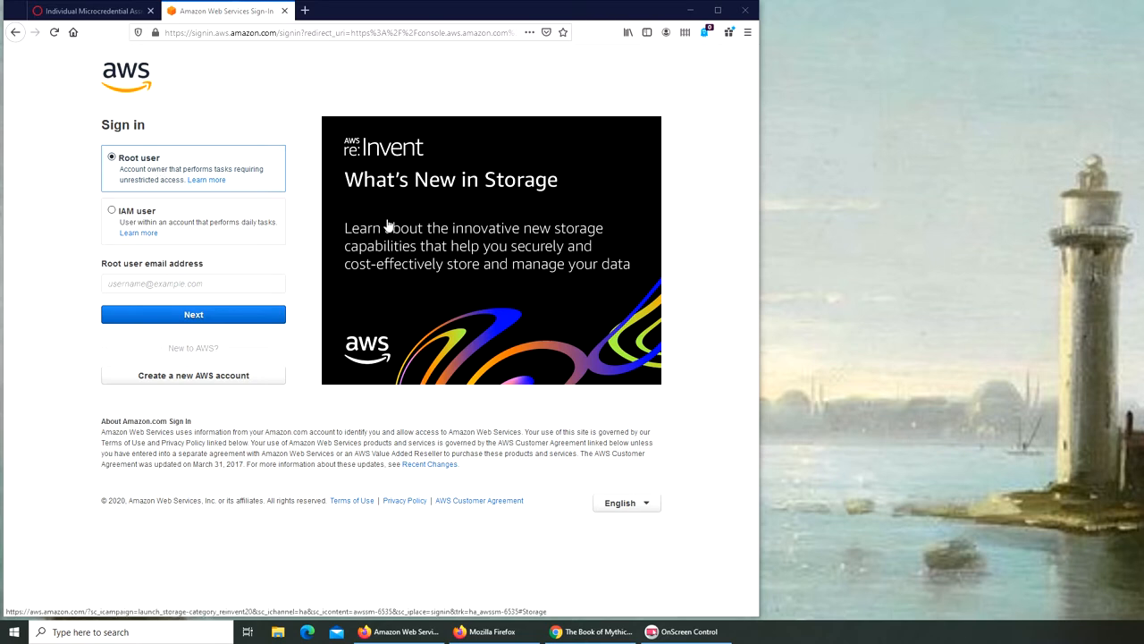
pyautogui.moveTo(366, 285)
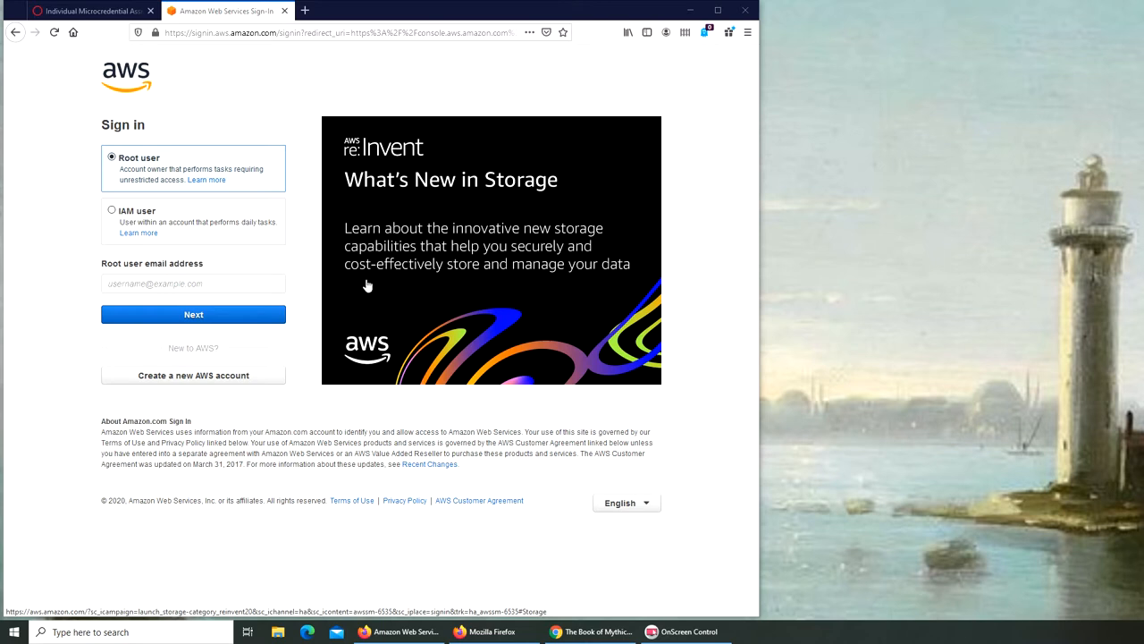
pyautogui.moveTo(158, 227)
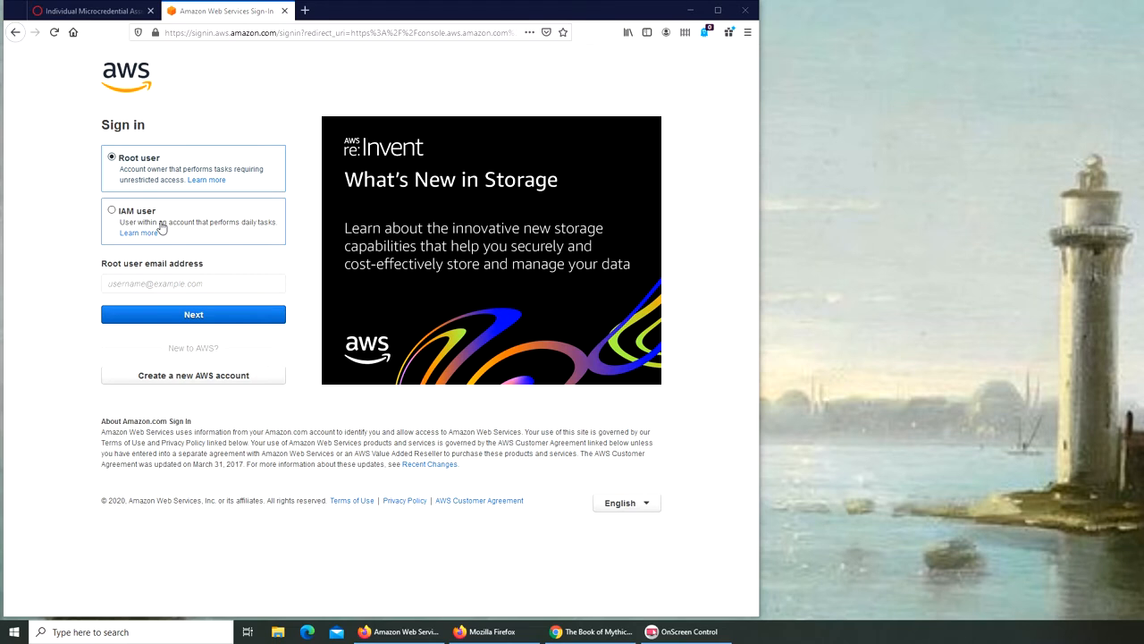
pyautogui.moveTo(143, 152)
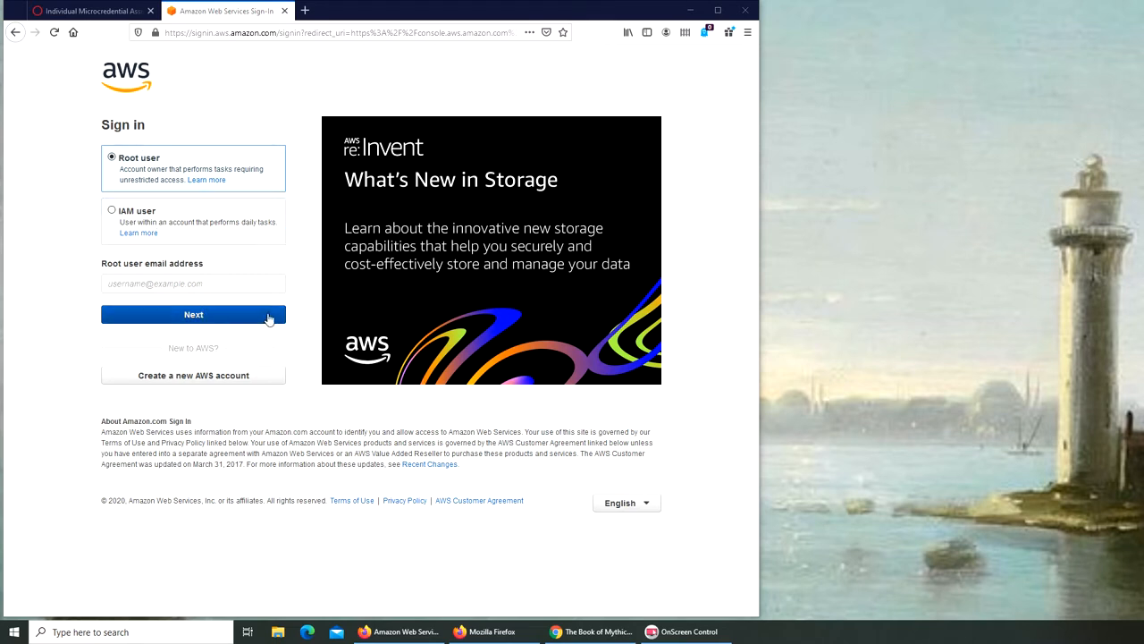
pyautogui.moveTo(324, 353)
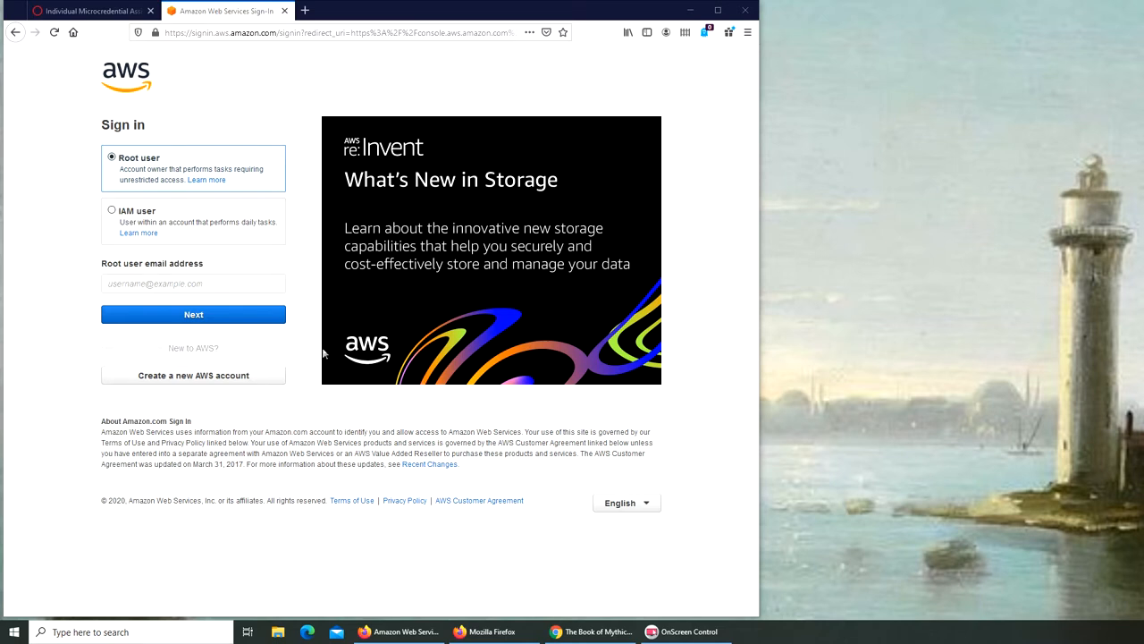
pyautogui.moveTo(326, 405)
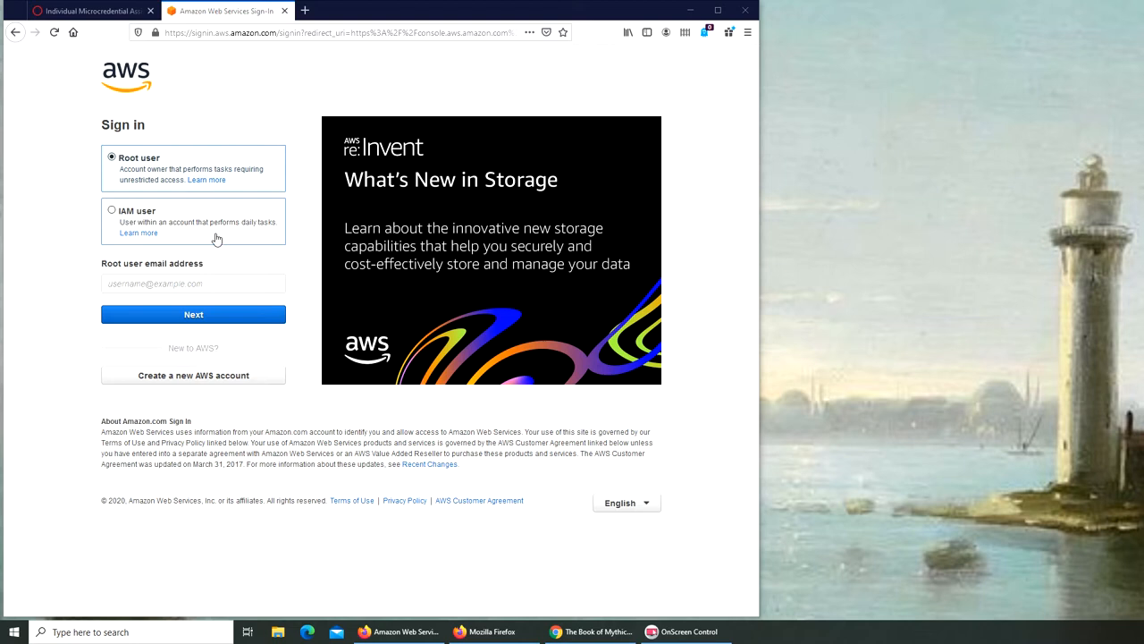
pyautogui.moveTo(216, 369)
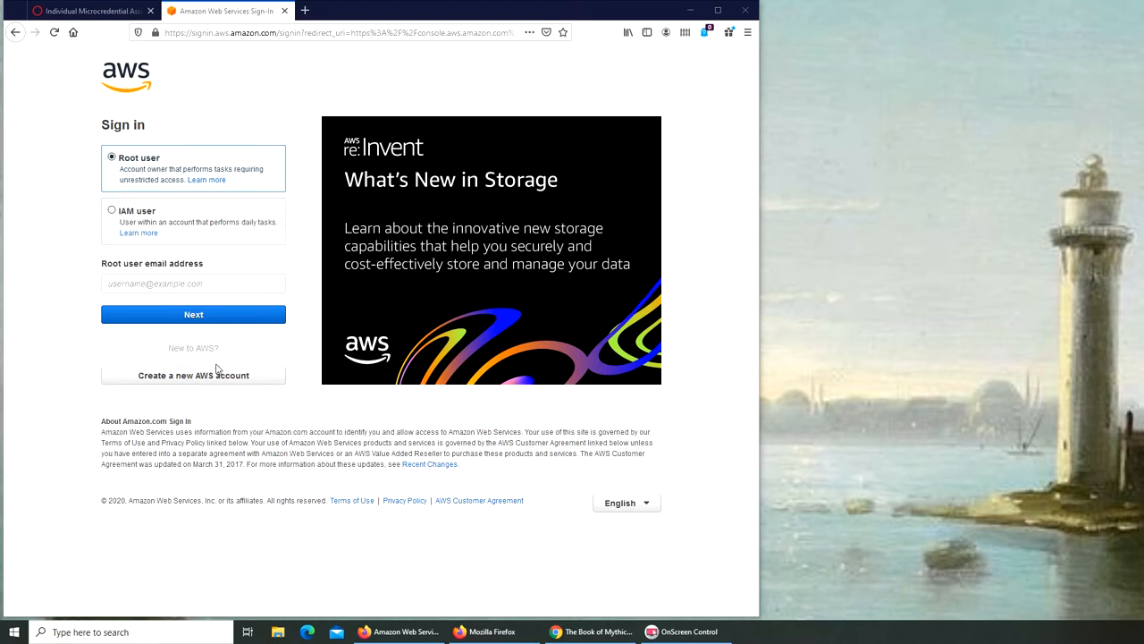
pyautogui.moveTo(277, 310)
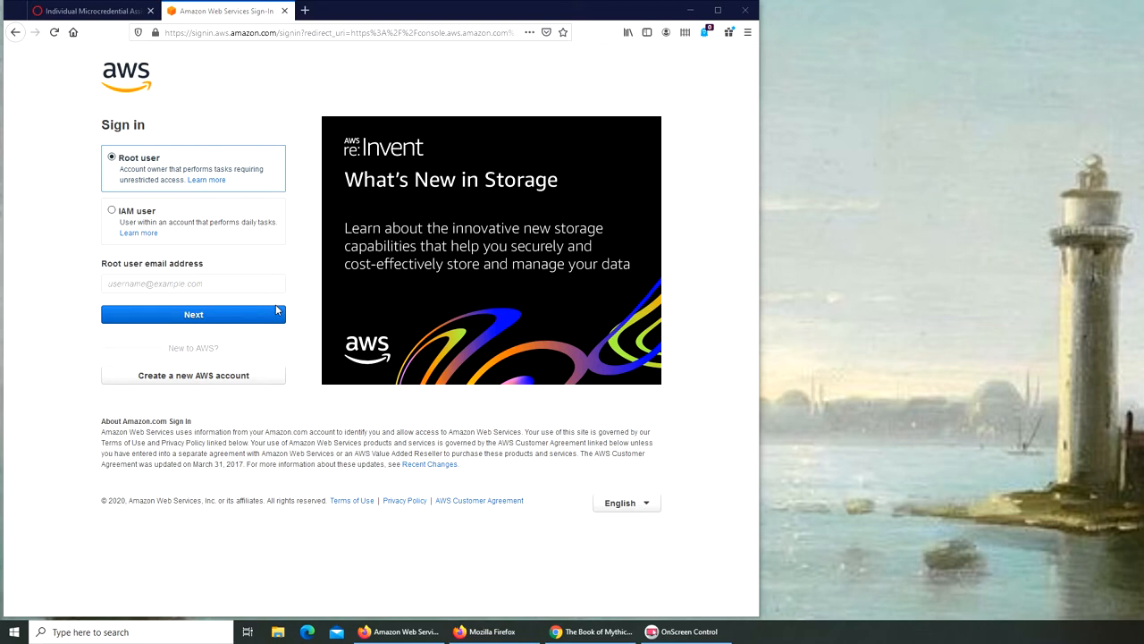
pyautogui.moveTo(201, 246)
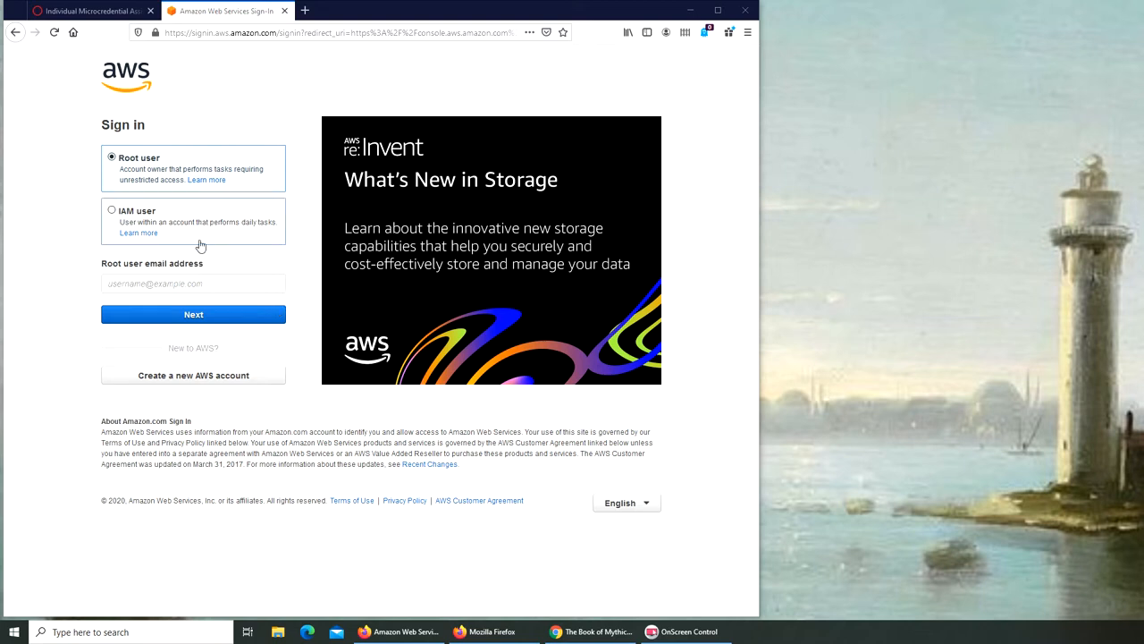
pyautogui.moveTo(238, 407)
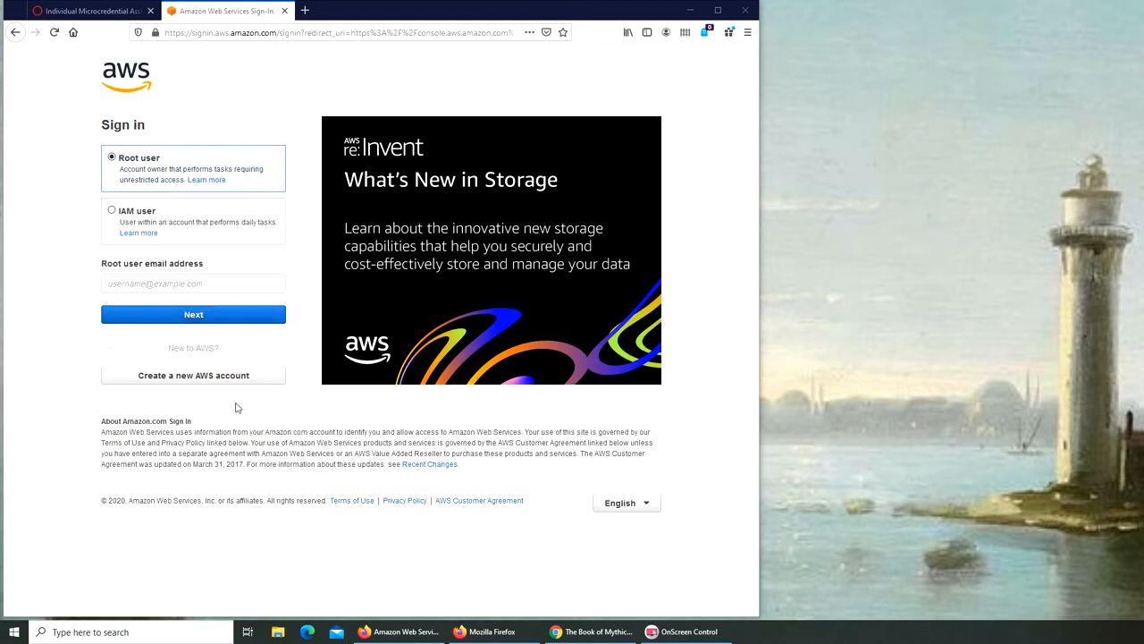
pyautogui.moveTo(479, 501)
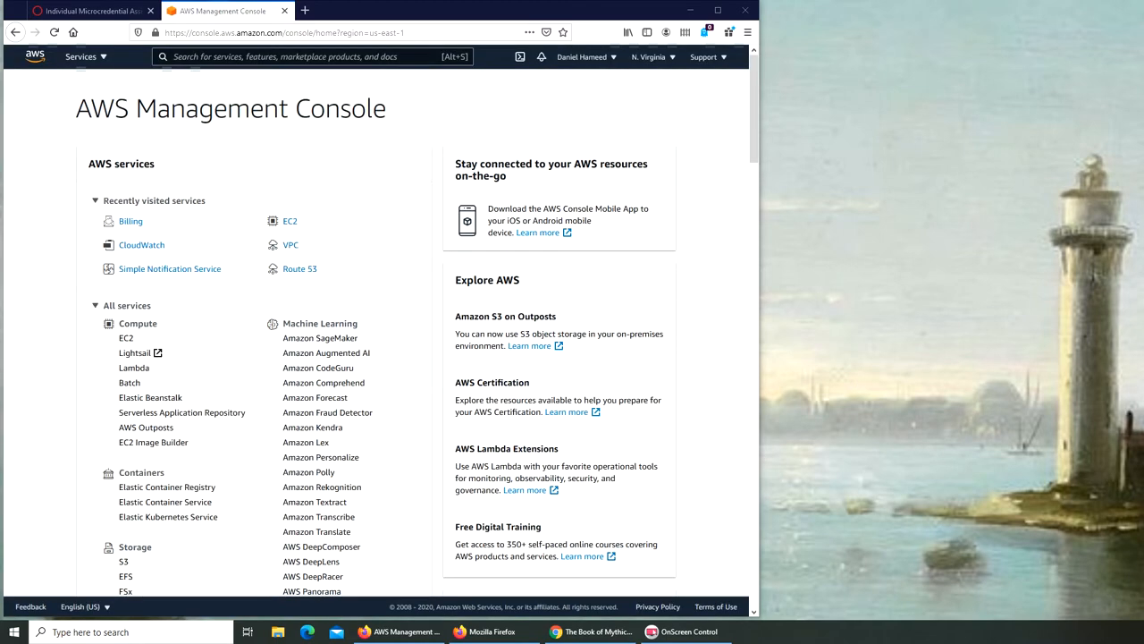
pyautogui.moveTo(822, 342)
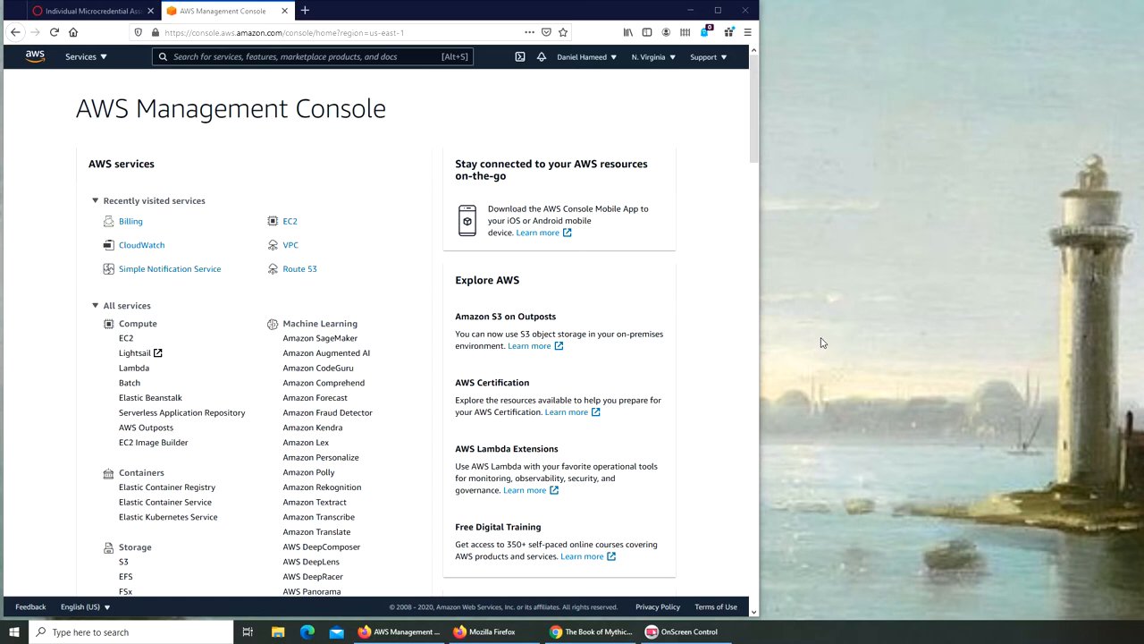
pyautogui.moveTo(224, 281)
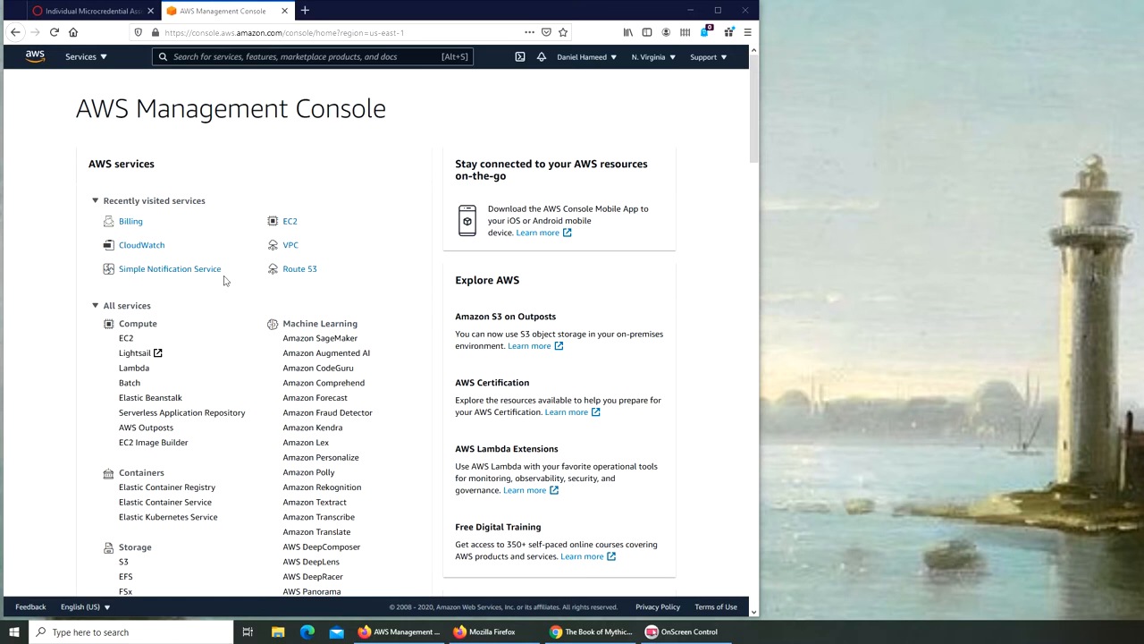
pyautogui.moveTo(281, 275)
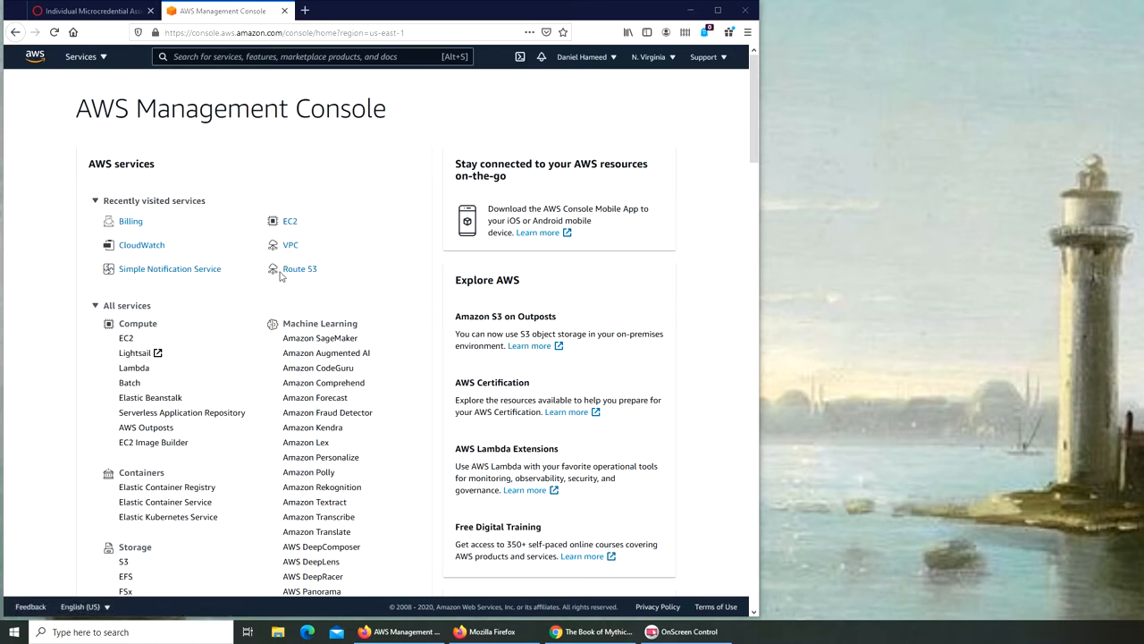
# Scroll All services down to Security, Identity, & Compliance and open IAM.
pyautogui.scroll(-3)
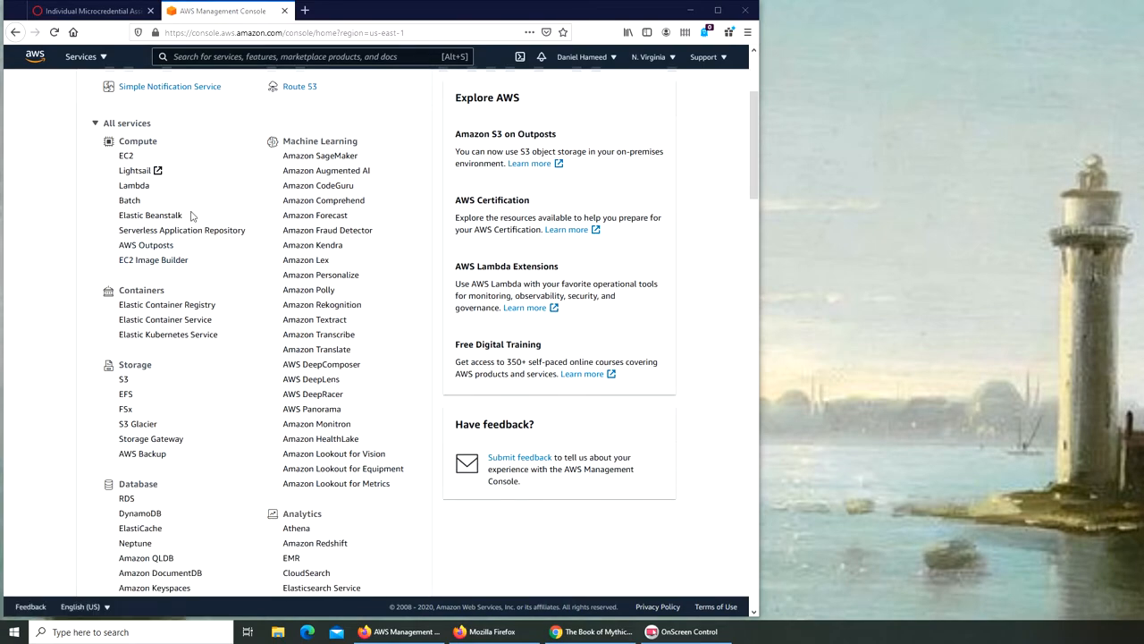
pyautogui.scroll(-3)
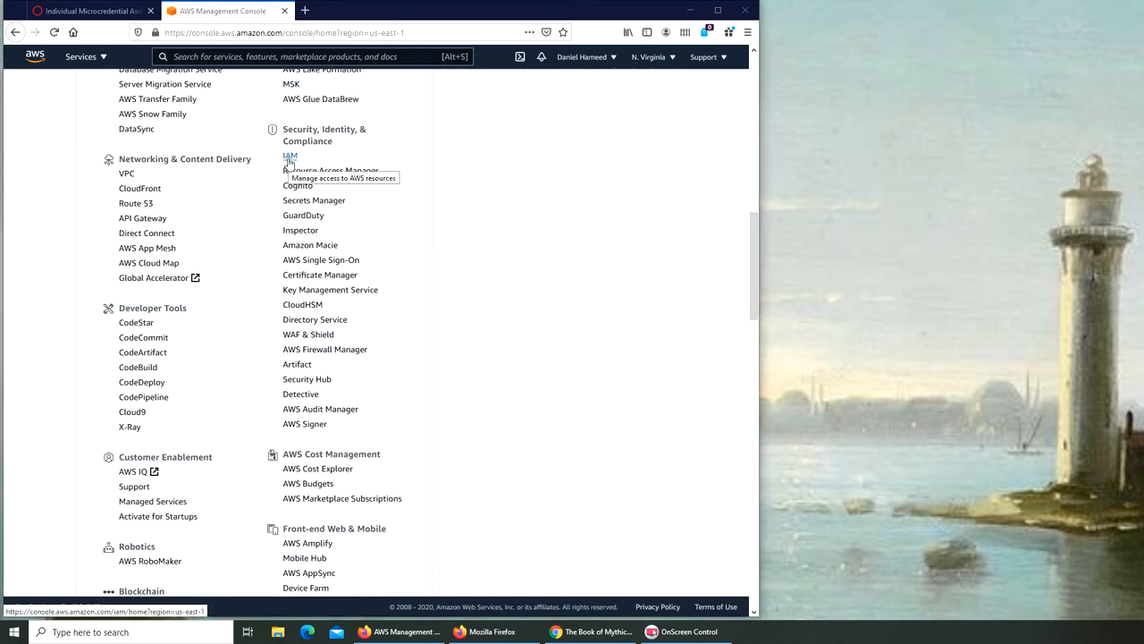
pyautogui.click(291, 156)
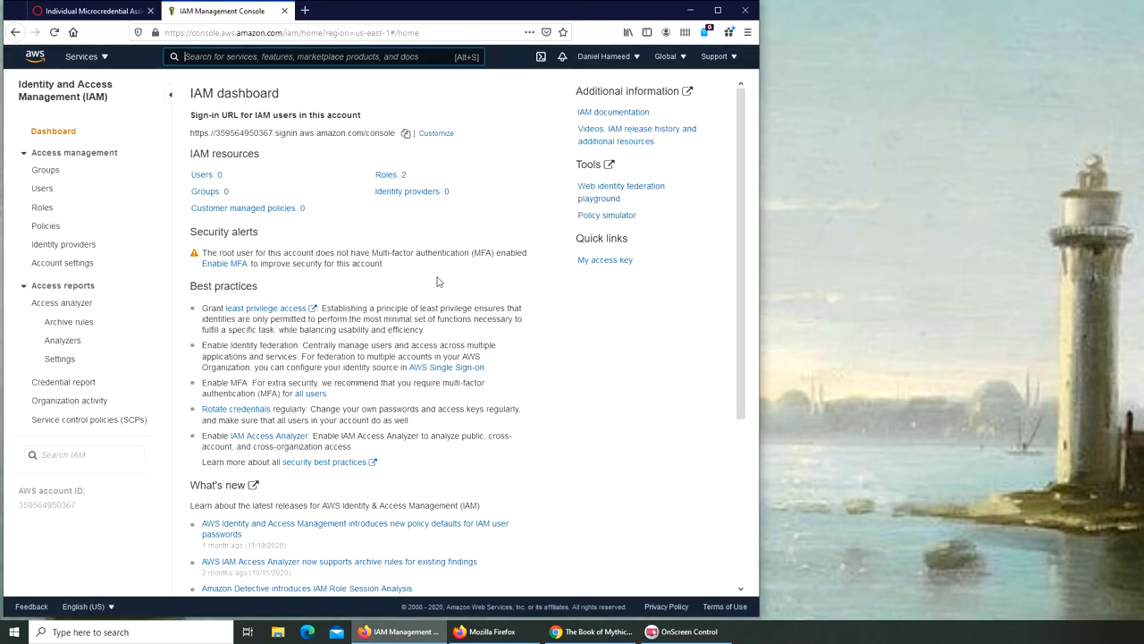
pyautogui.moveTo(487, 265)
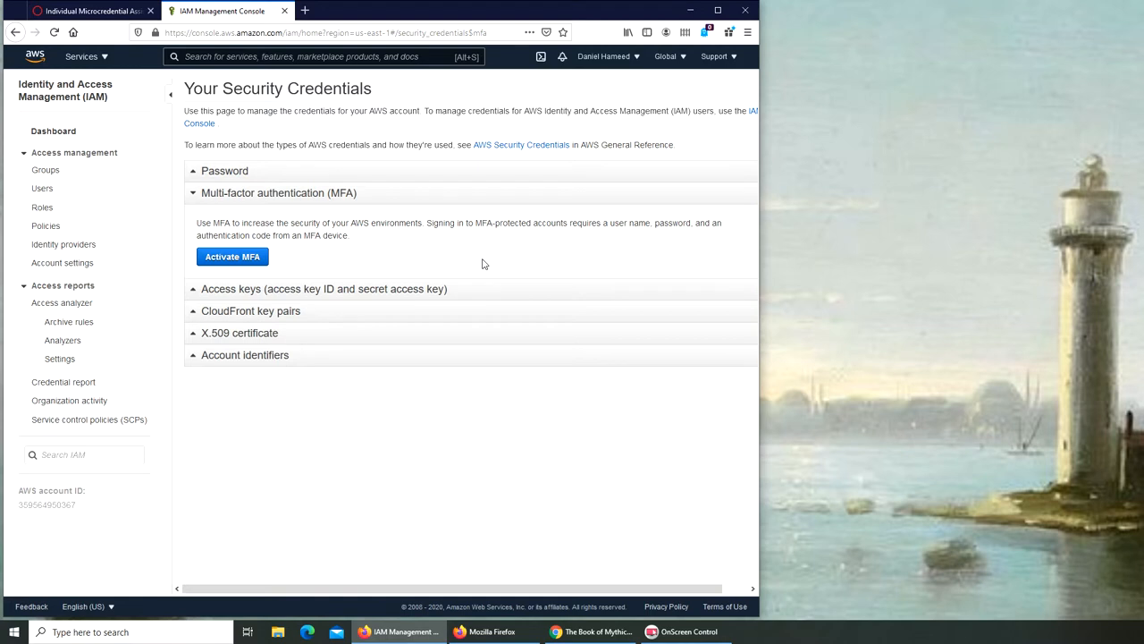
pyautogui.moveTo(347, 252)
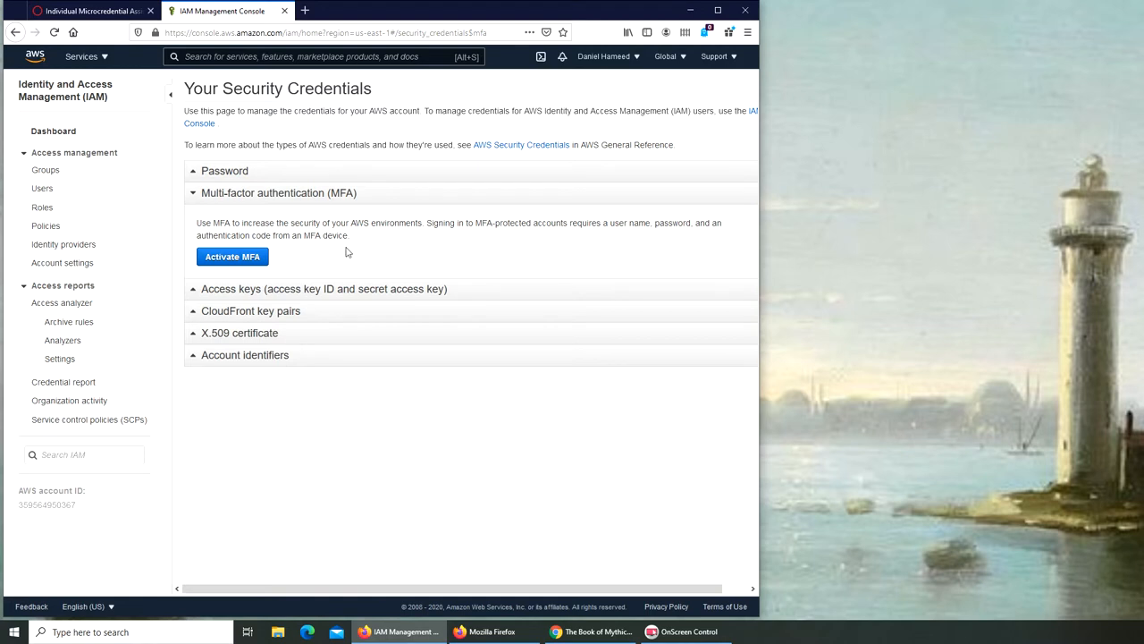
pyautogui.moveTo(253, 233)
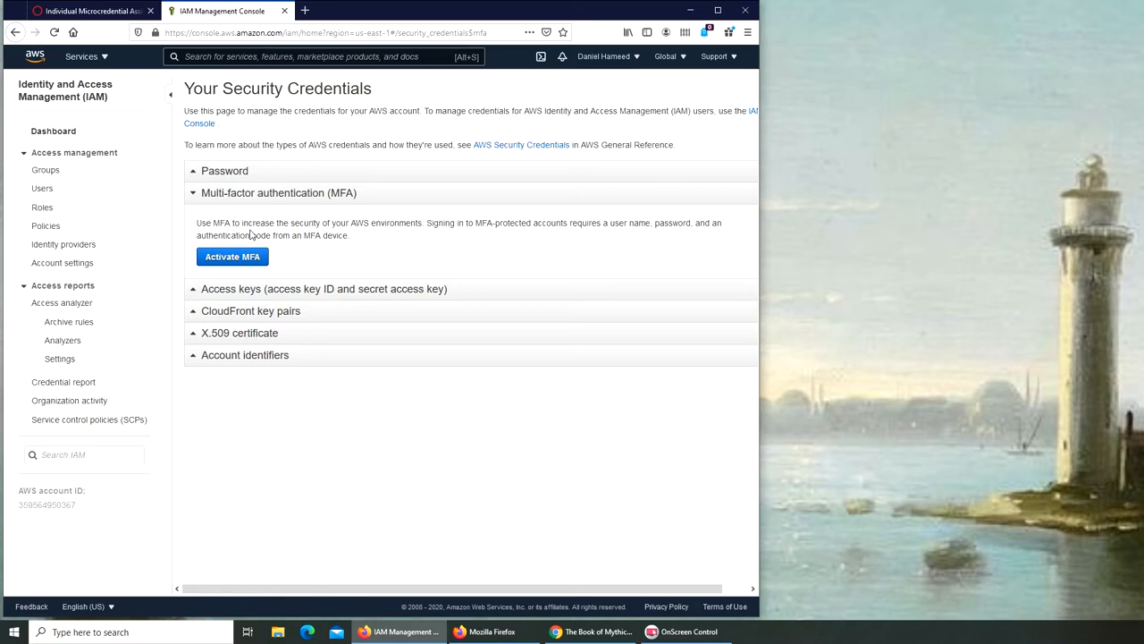
pyautogui.moveTo(232, 256)
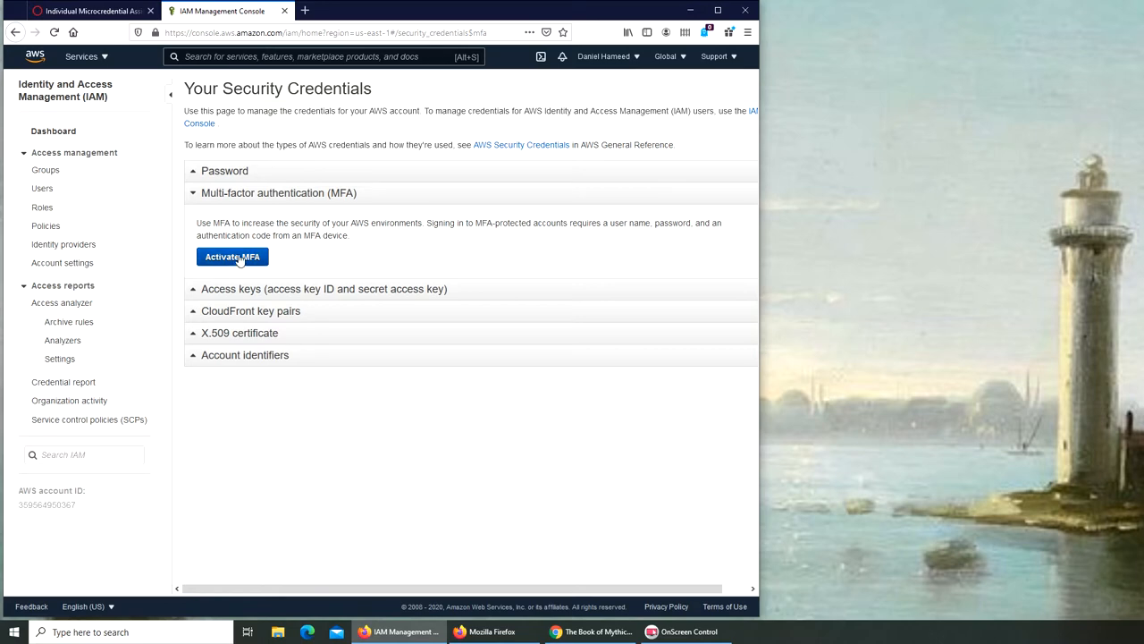
pyautogui.moveTo(457, 239)
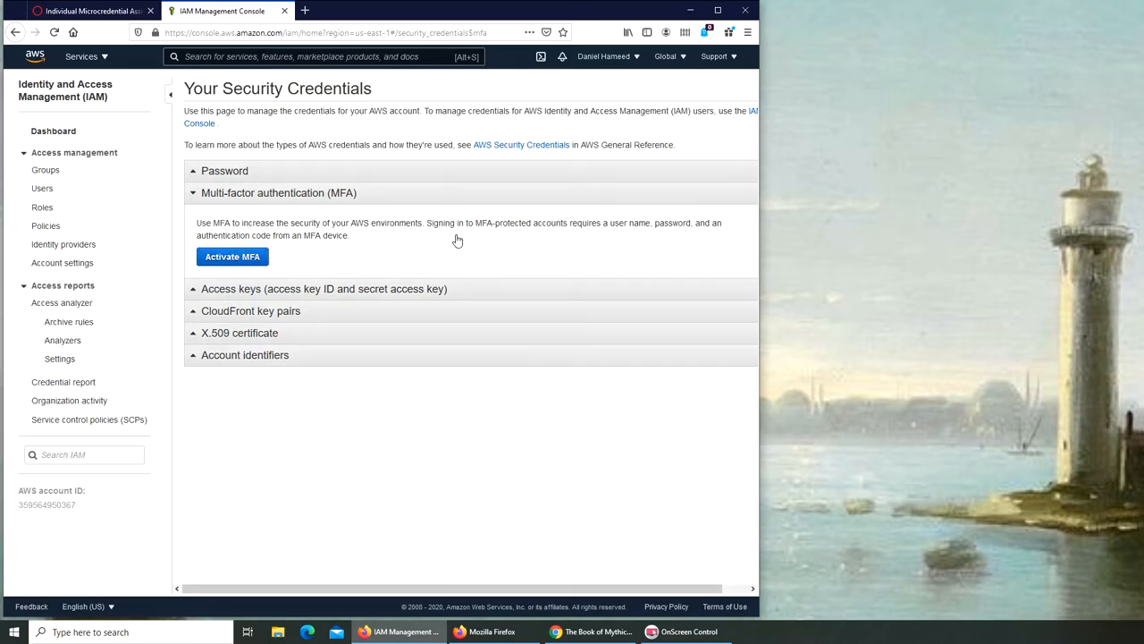
# Activate MFA for the root account to bring up the MFA device type choices.
pyautogui.click(232, 256)
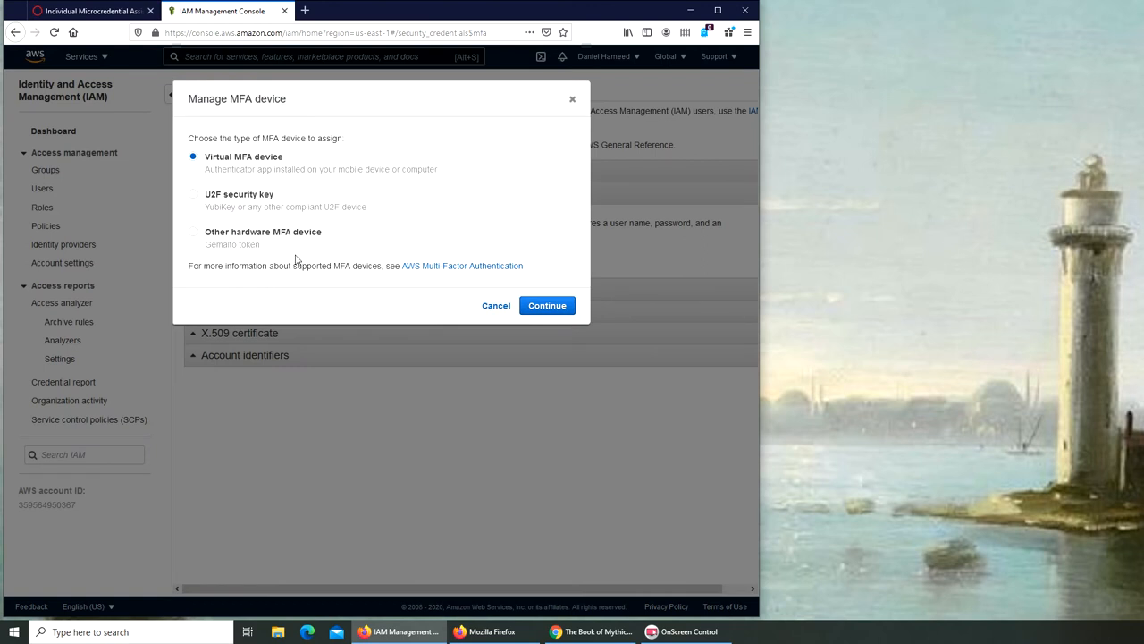
pyautogui.moveTo(226, 259)
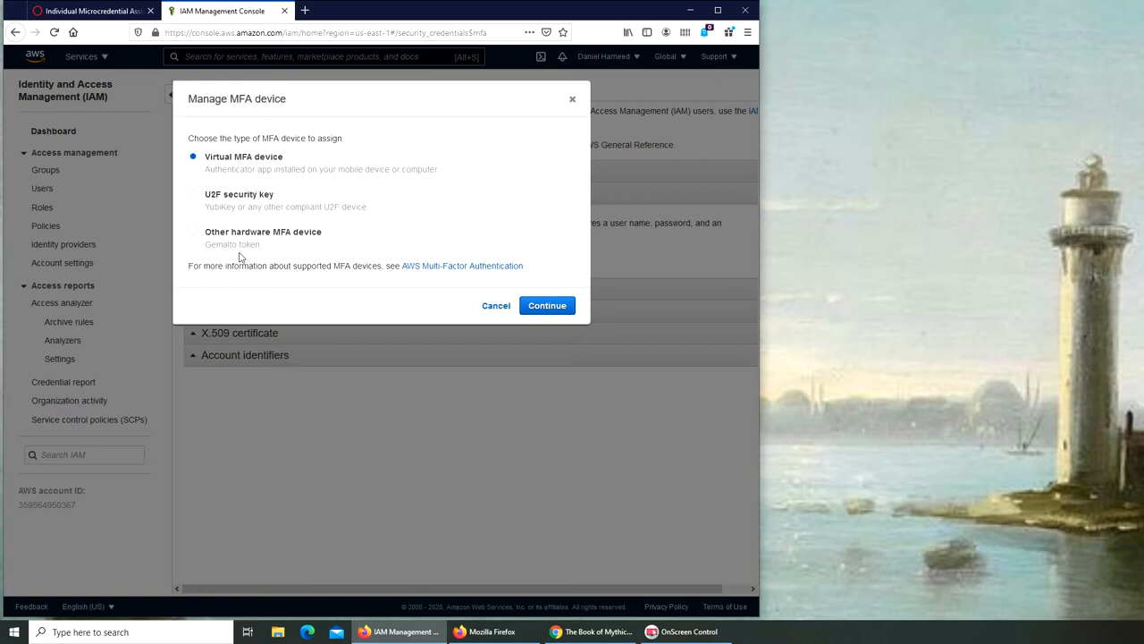
pyautogui.moveTo(295, 220)
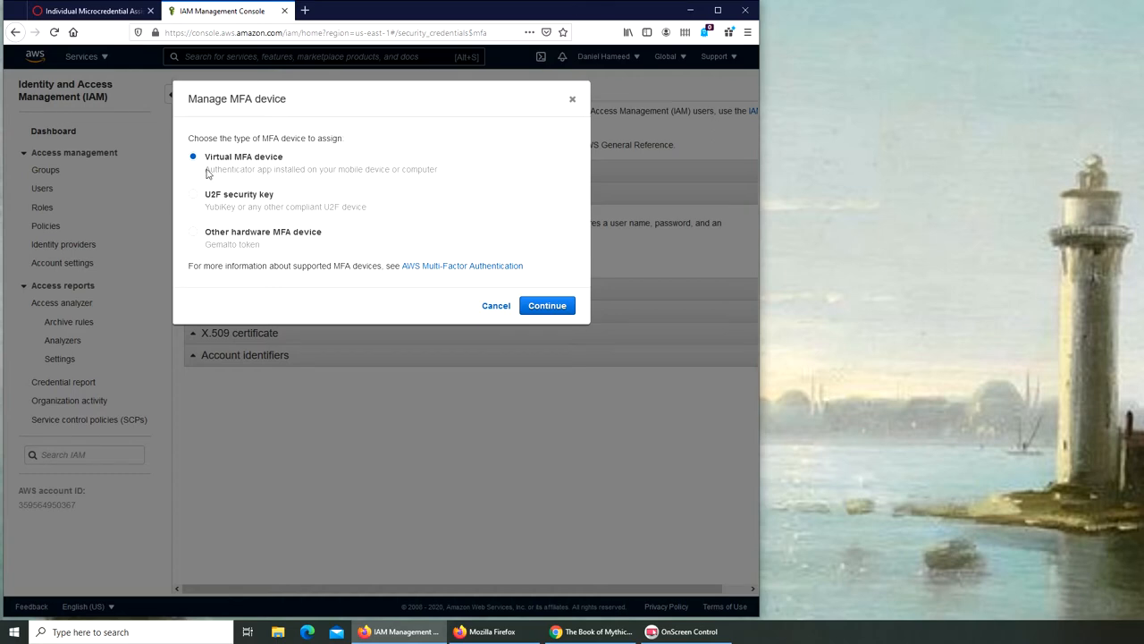
pyautogui.moveTo(262, 184)
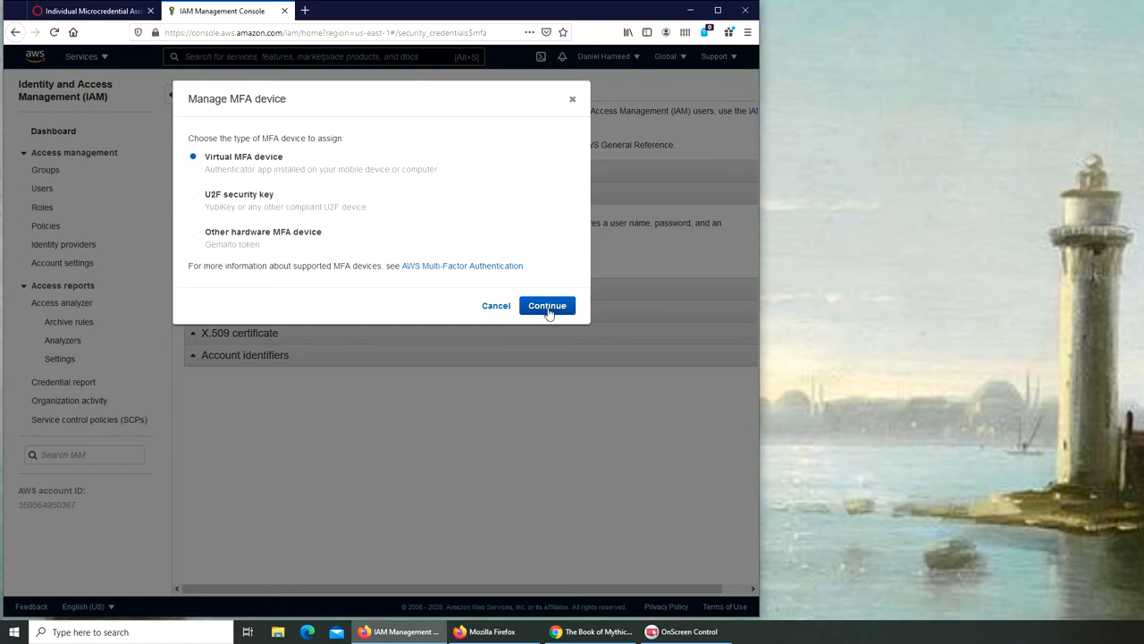
# Continue with Virtual MFA device and scroll to the compatible authenticator apps table.
pyautogui.click(546, 305)
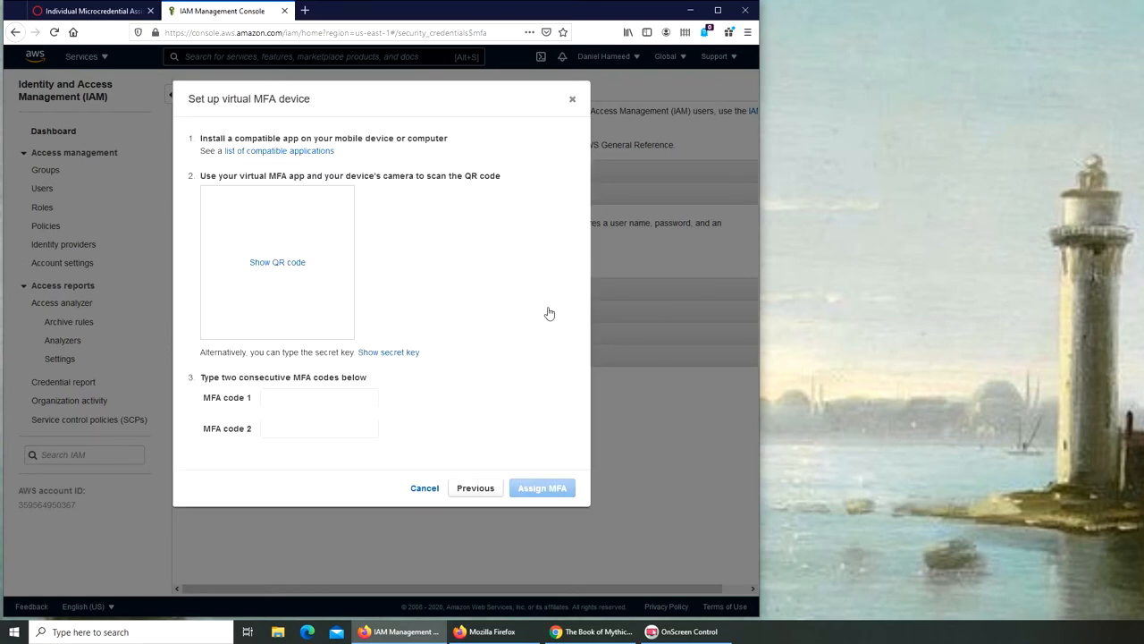
pyautogui.moveTo(261, 269)
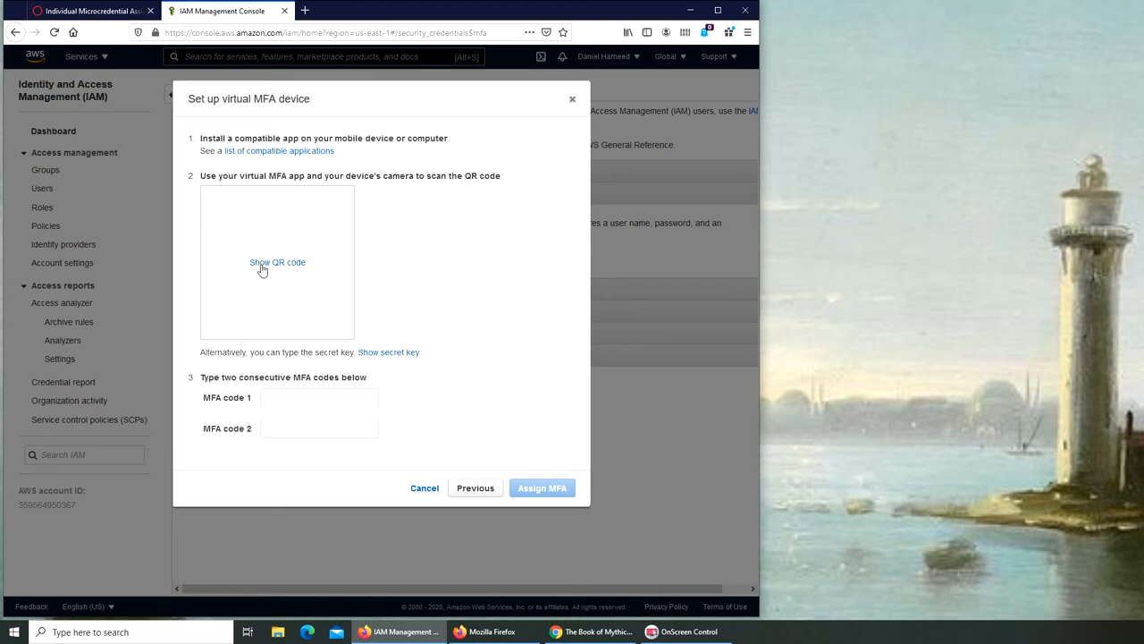
pyautogui.moveTo(278, 275)
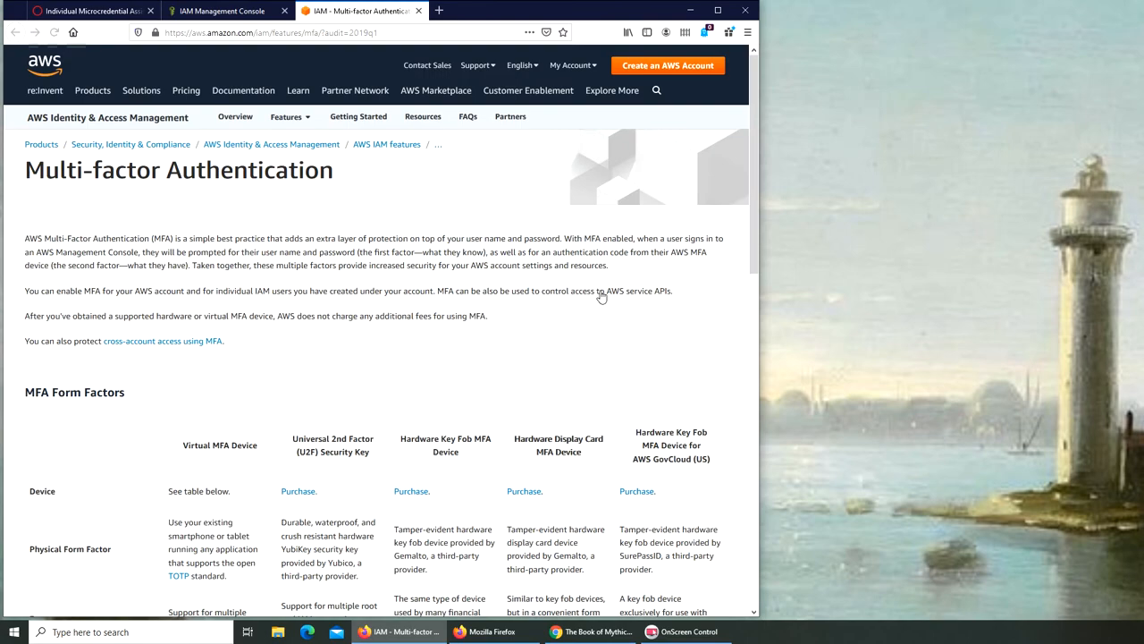
pyautogui.scroll(-3)
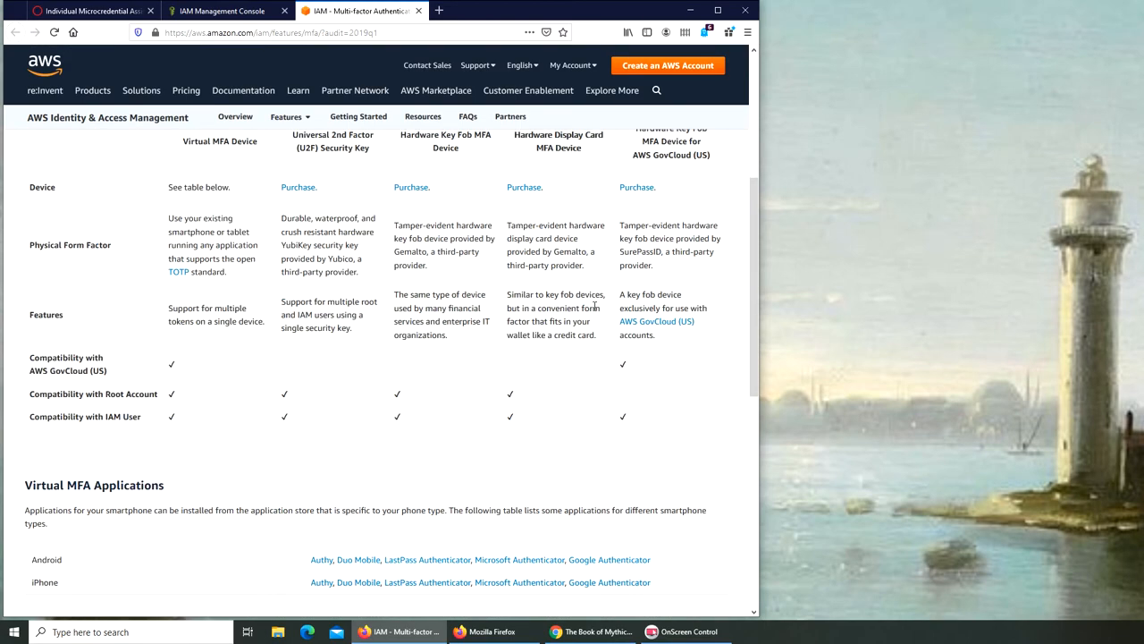
pyautogui.scroll(-3)
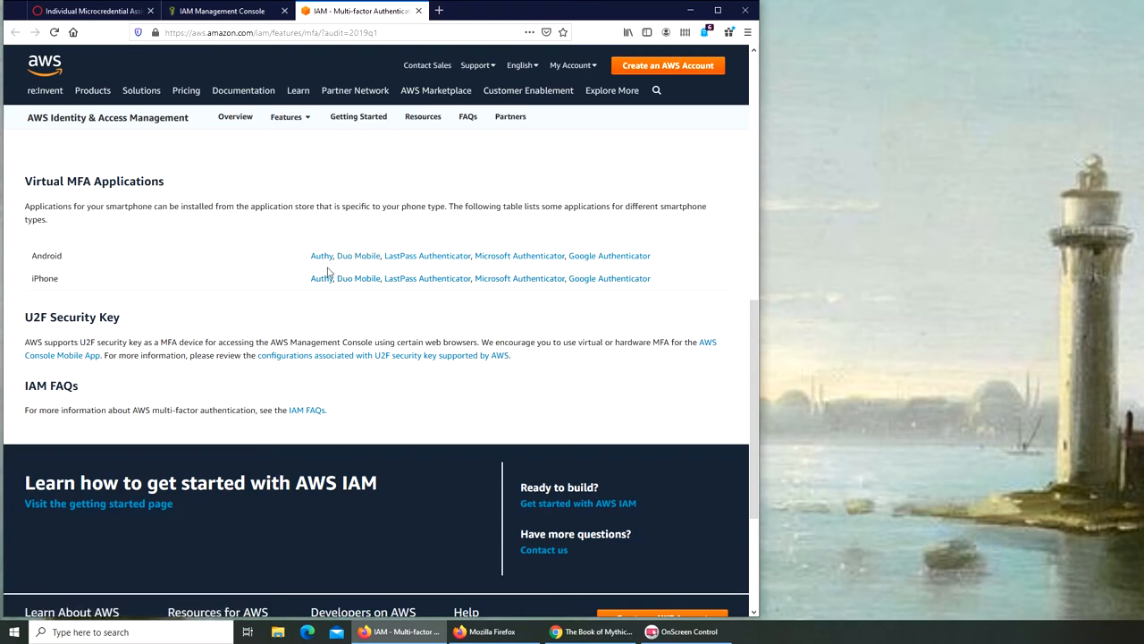
pyautogui.moveTo(417, 268)
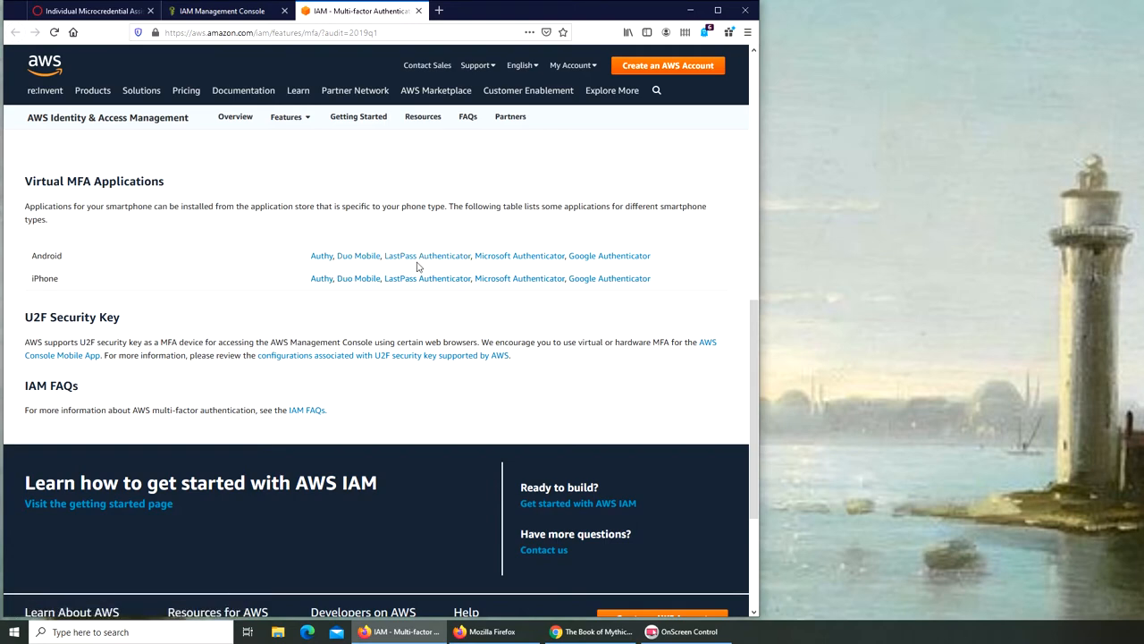
pyautogui.moveTo(520, 256)
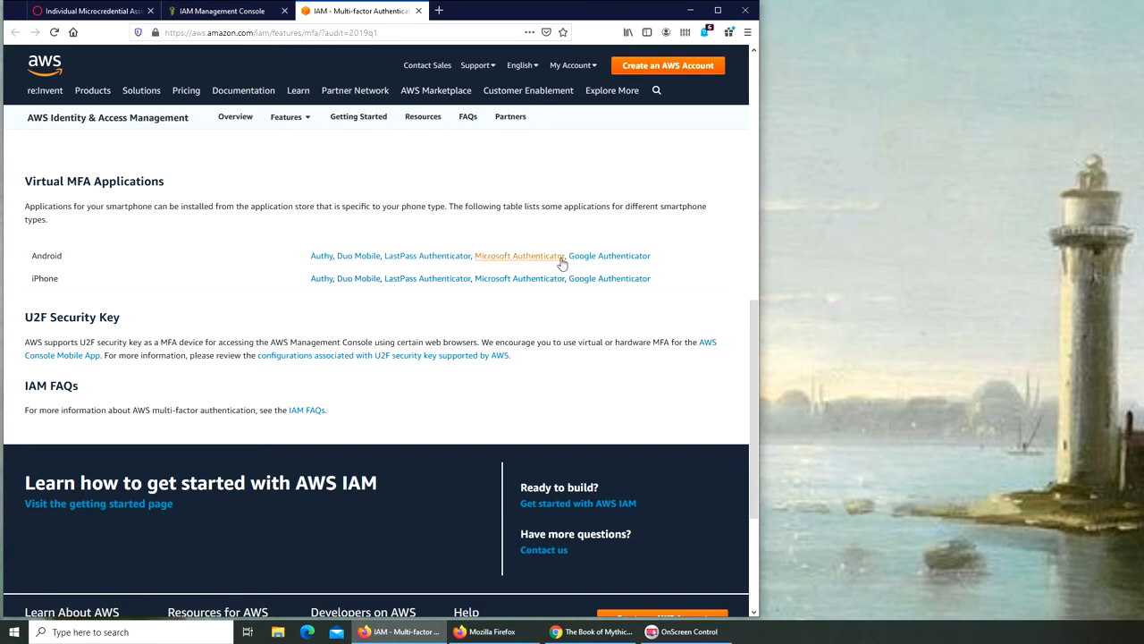
pyautogui.moveTo(598, 267)
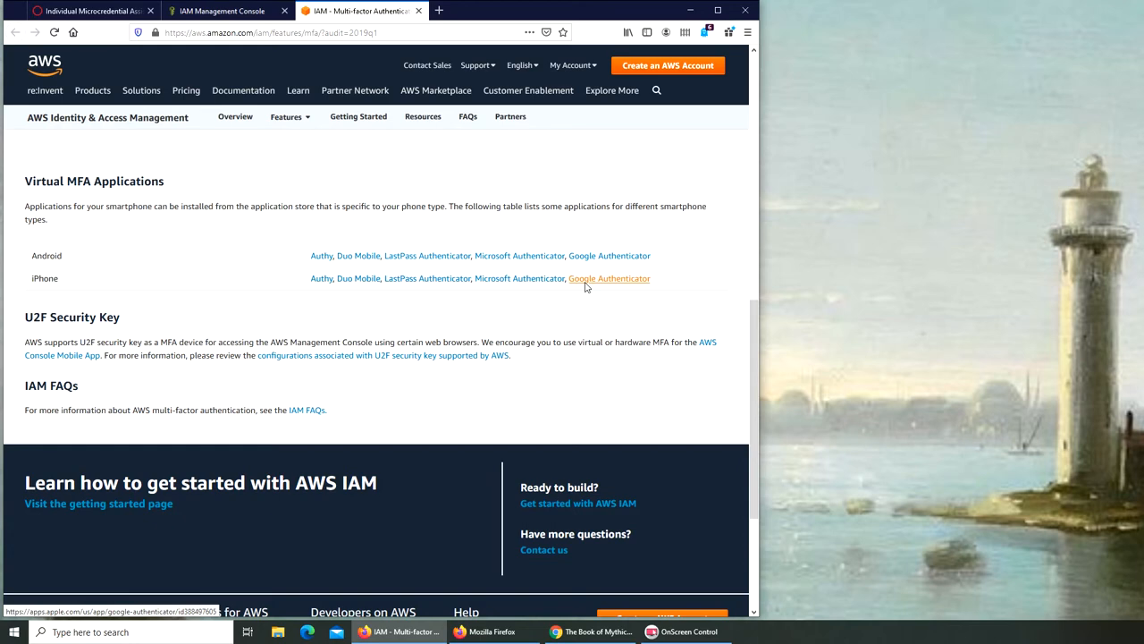
pyautogui.moveTo(606, 268)
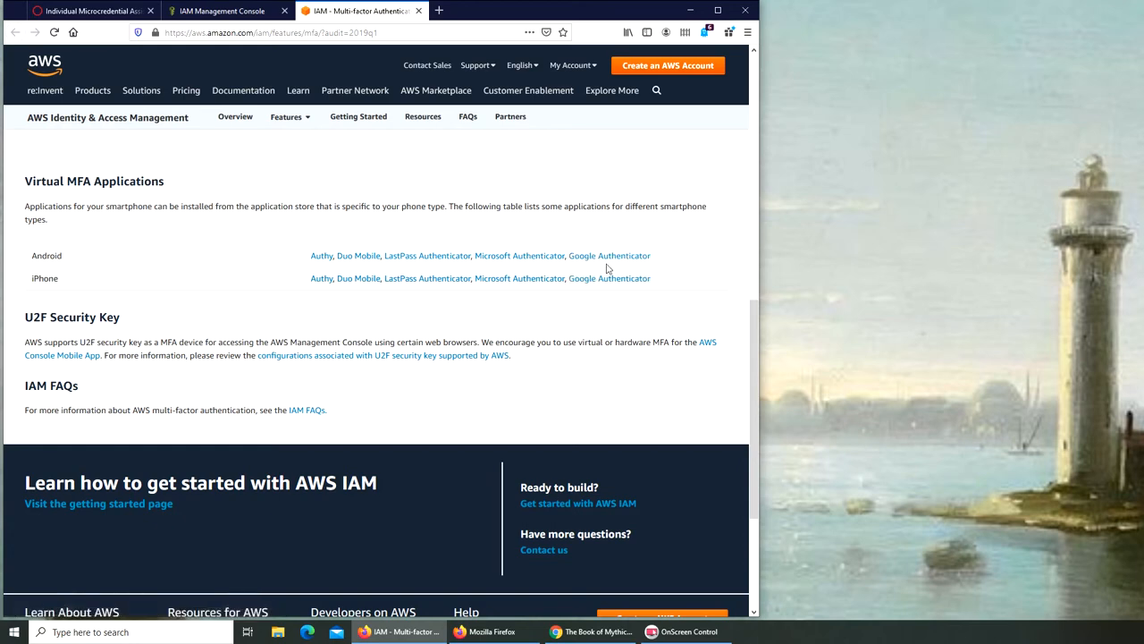
pyautogui.moveTo(626, 176)
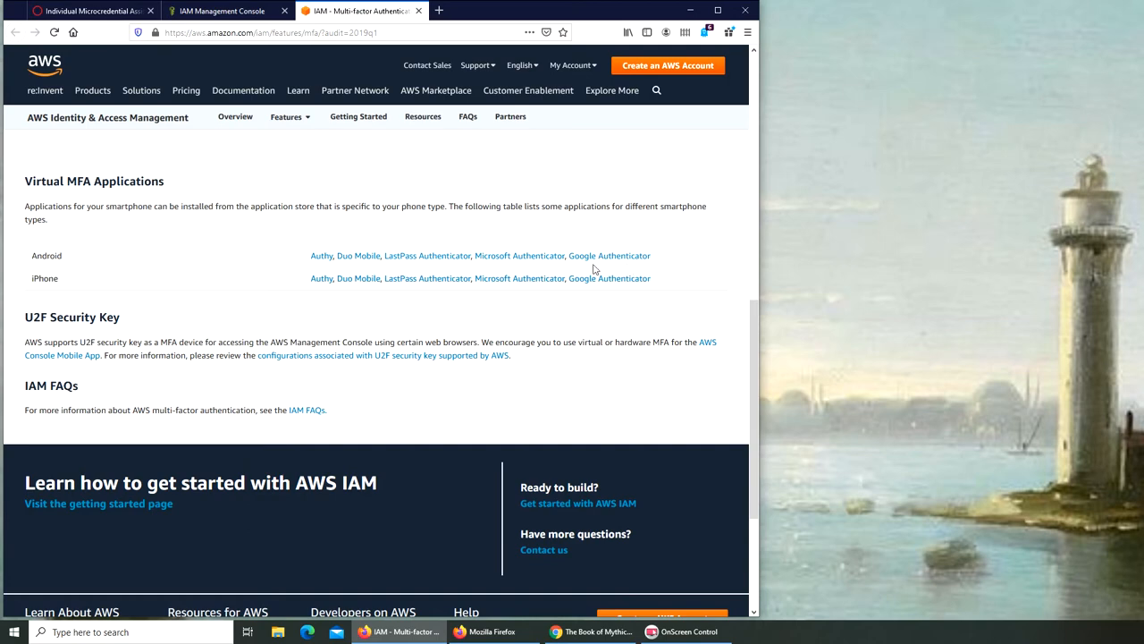
pyautogui.moveTo(610, 272)
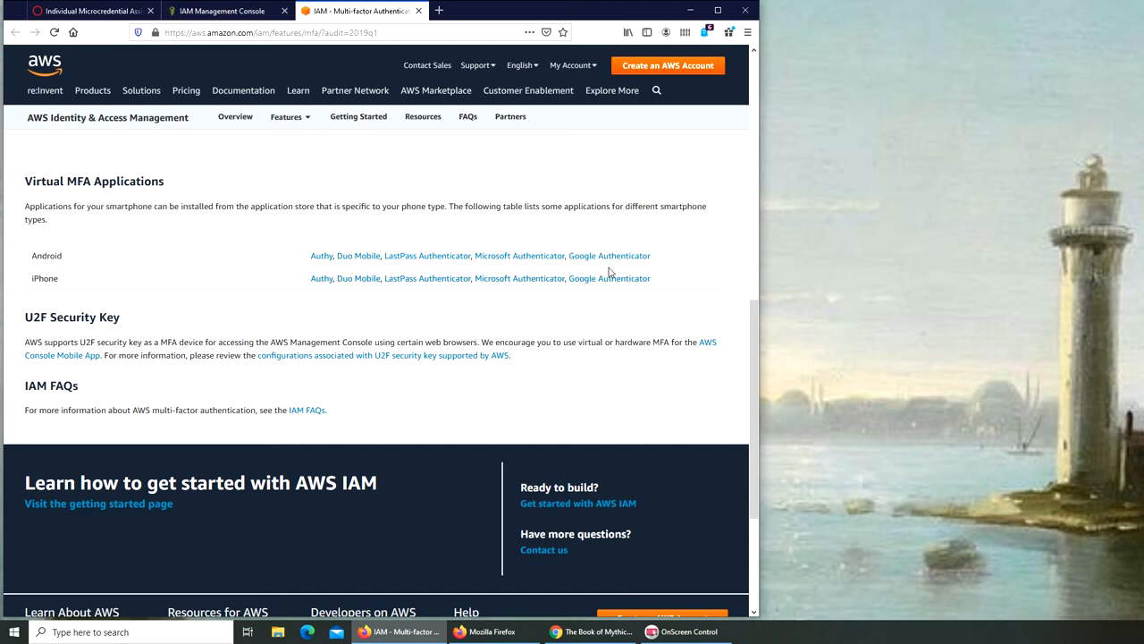
pyautogui.moveTo(567, 236)
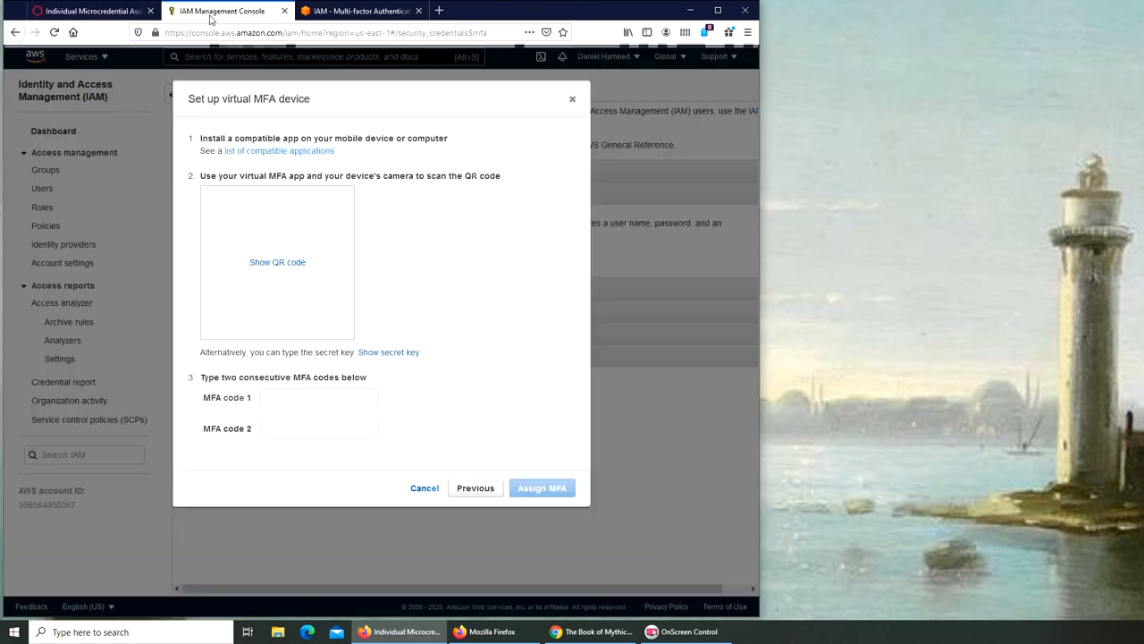
pyautogui.moveTo(527, 379)
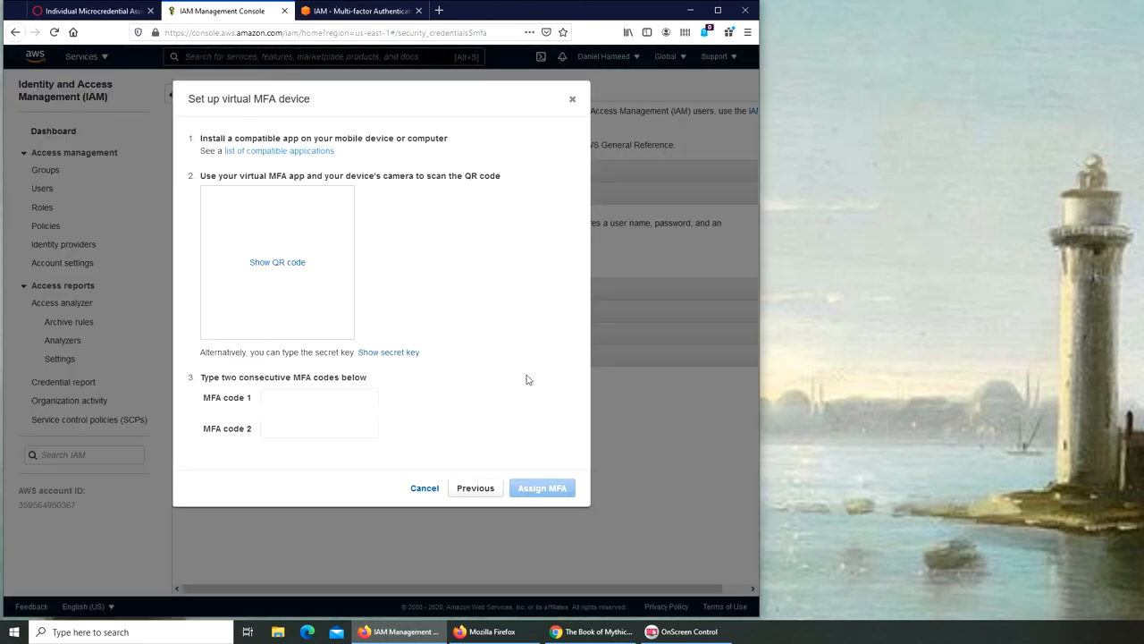
pyautogui.moveTo(551, 397)
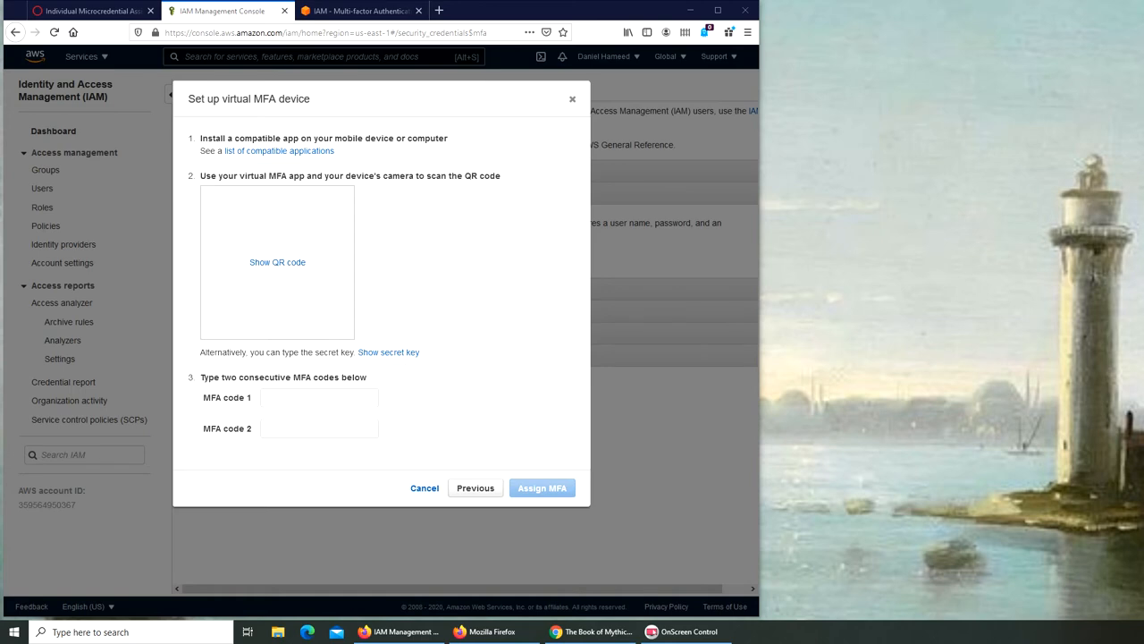
pyautogui.moveTo(287, 266)
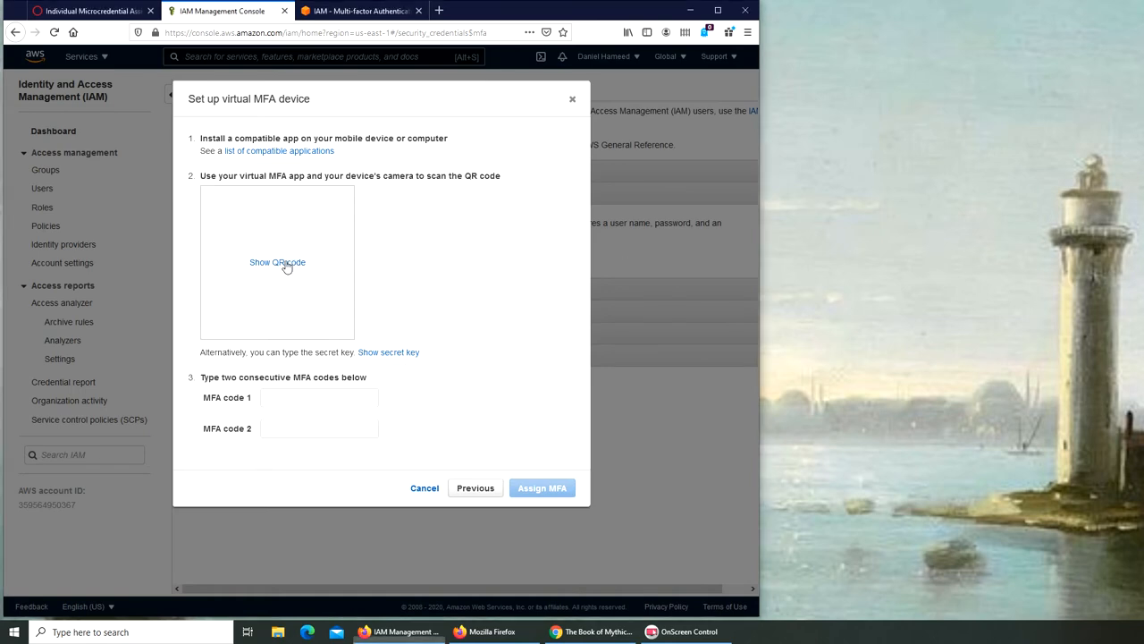
pyautogui.click(277, 262)
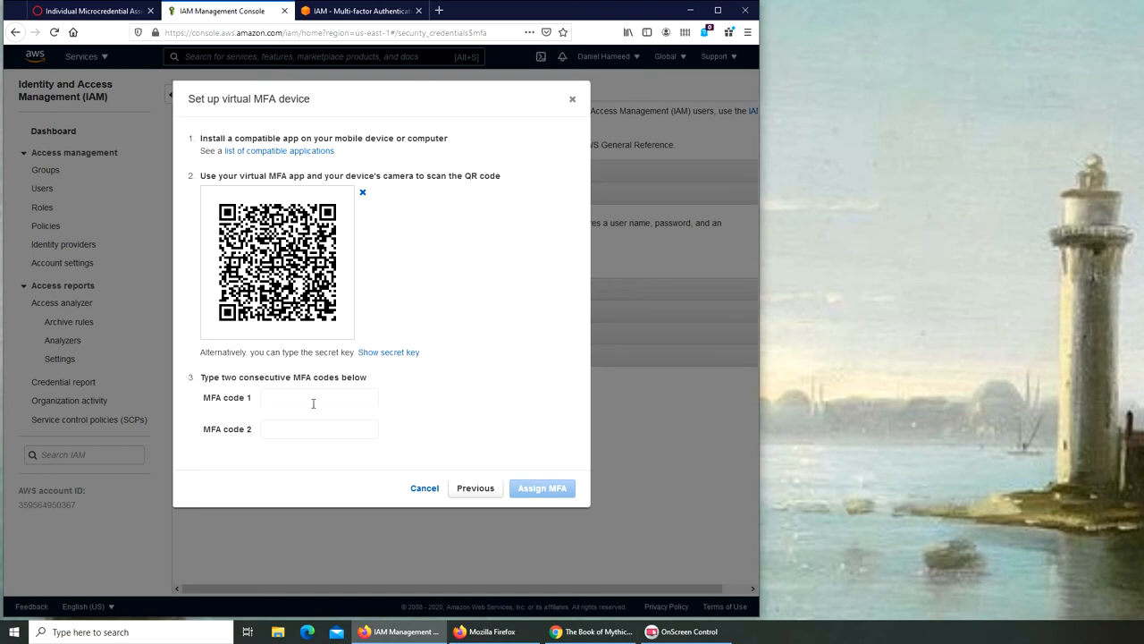
pyautogui.click(319, 396)
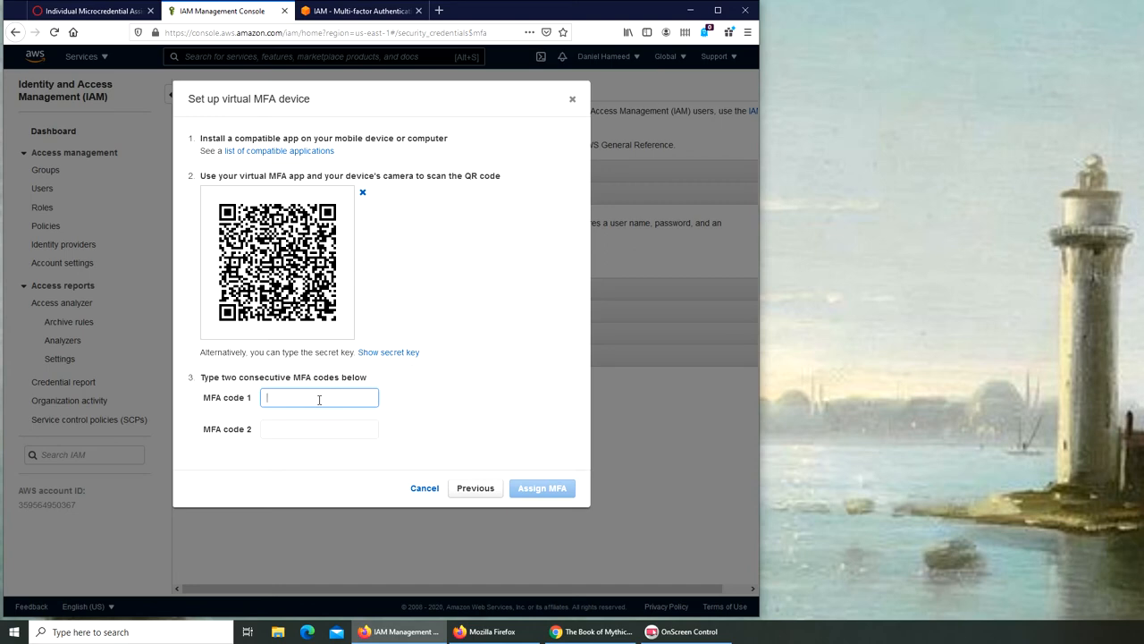
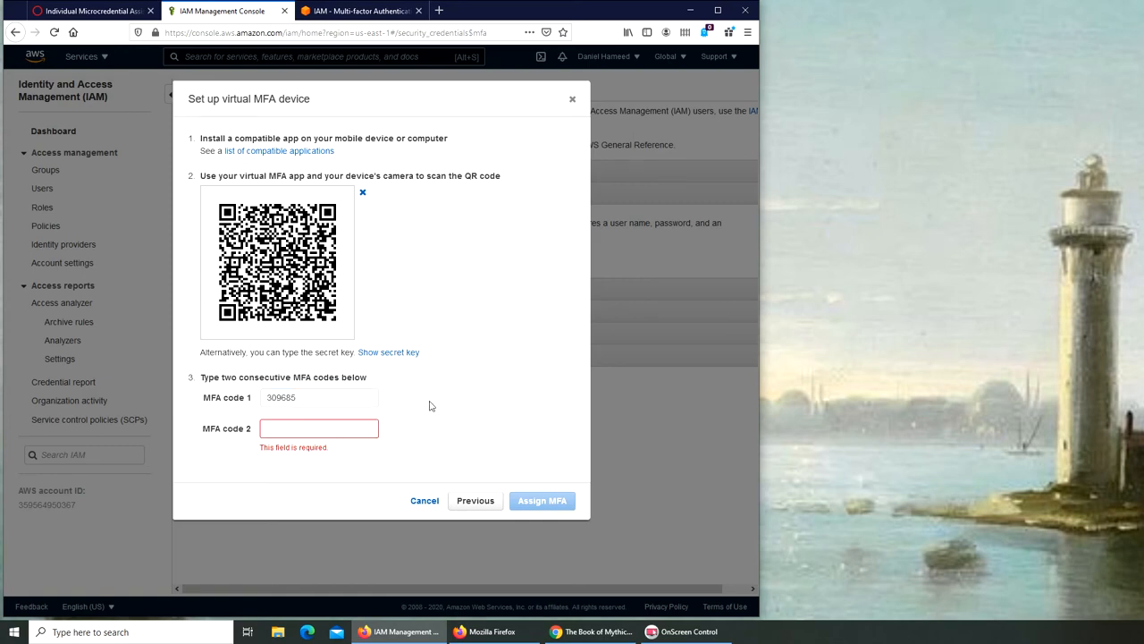
pyautogui.click(320, 428)
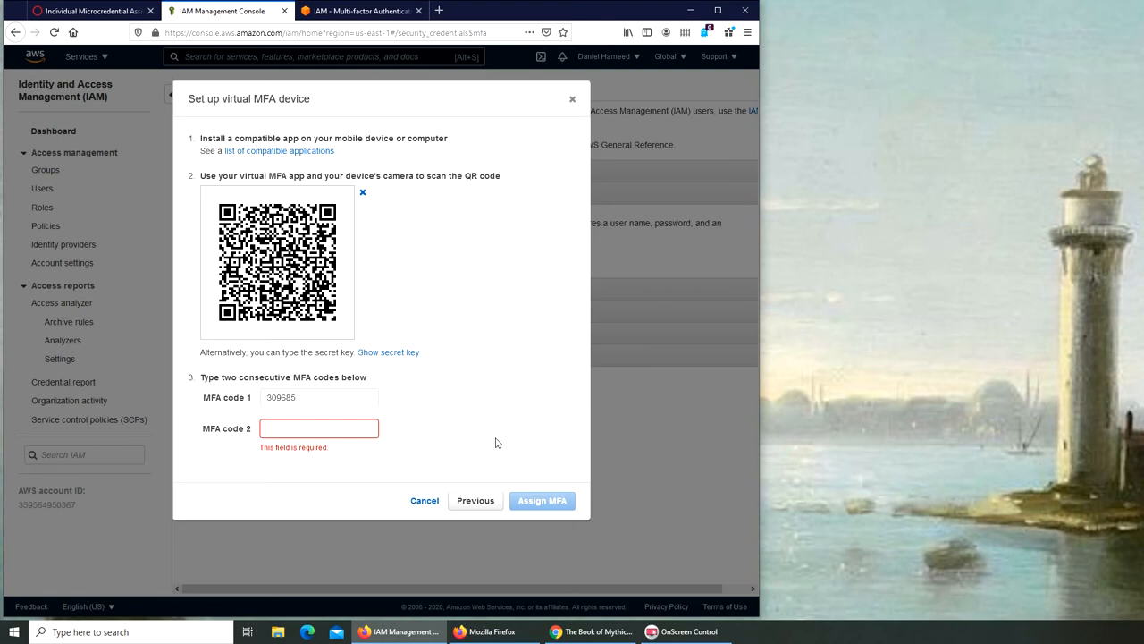
pyautogui.click(319, 428)
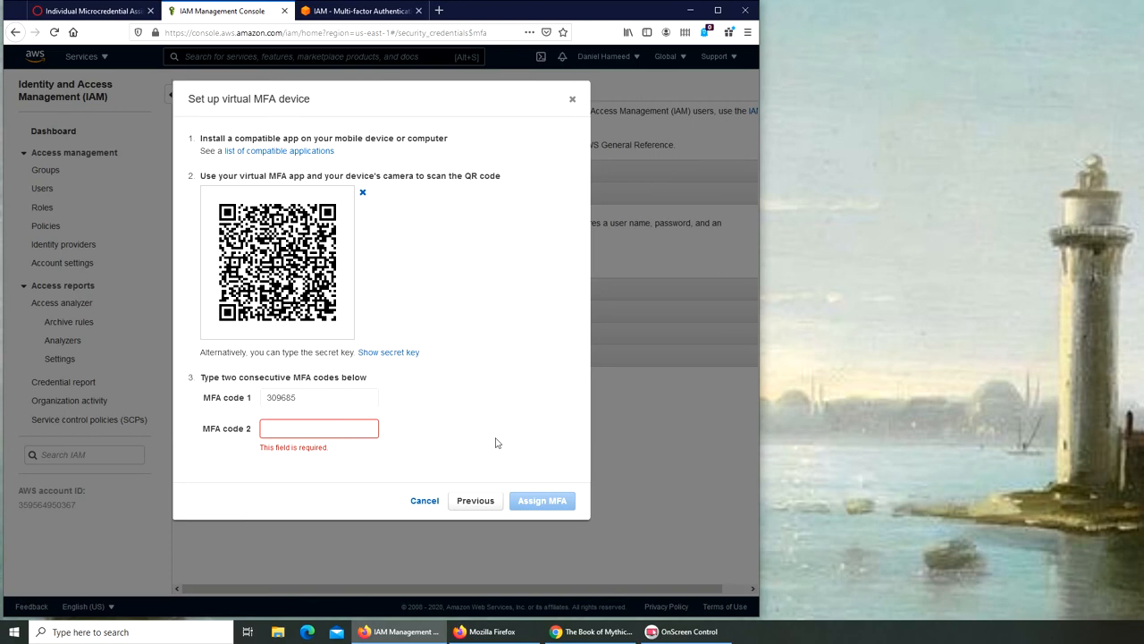
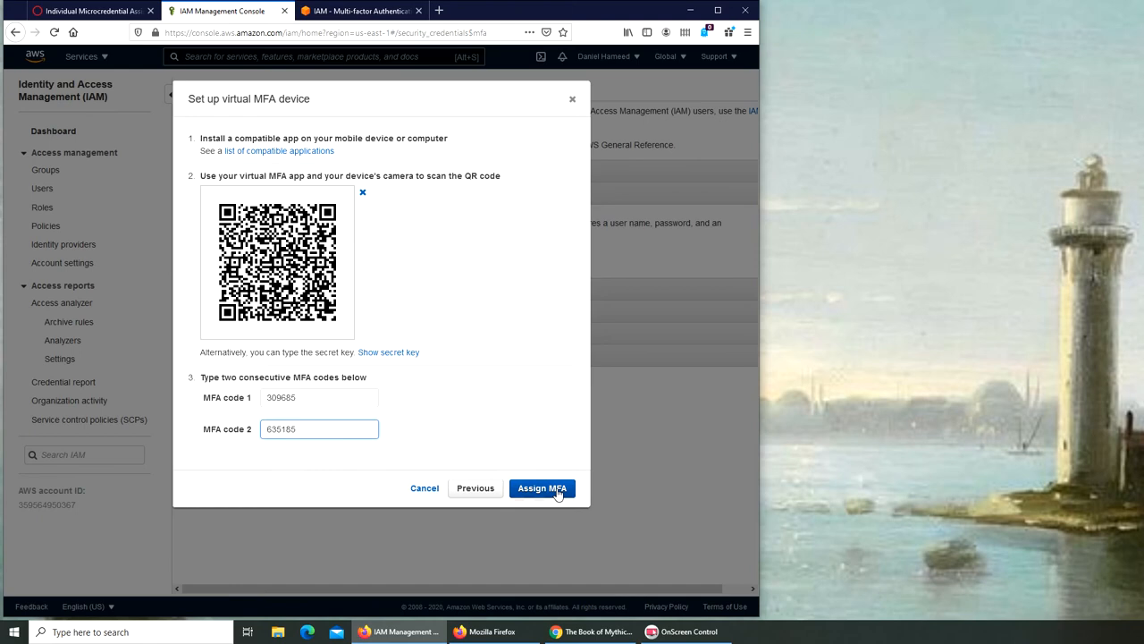
pyautogui.click(541, 488)
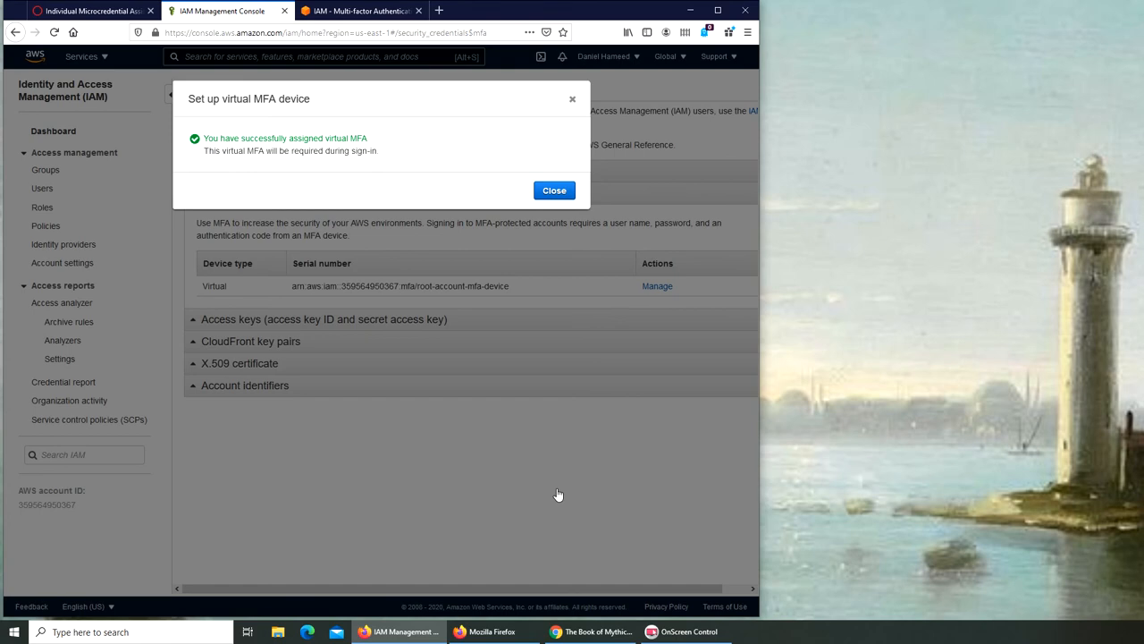
pyautogui.moveTo(357, 293)
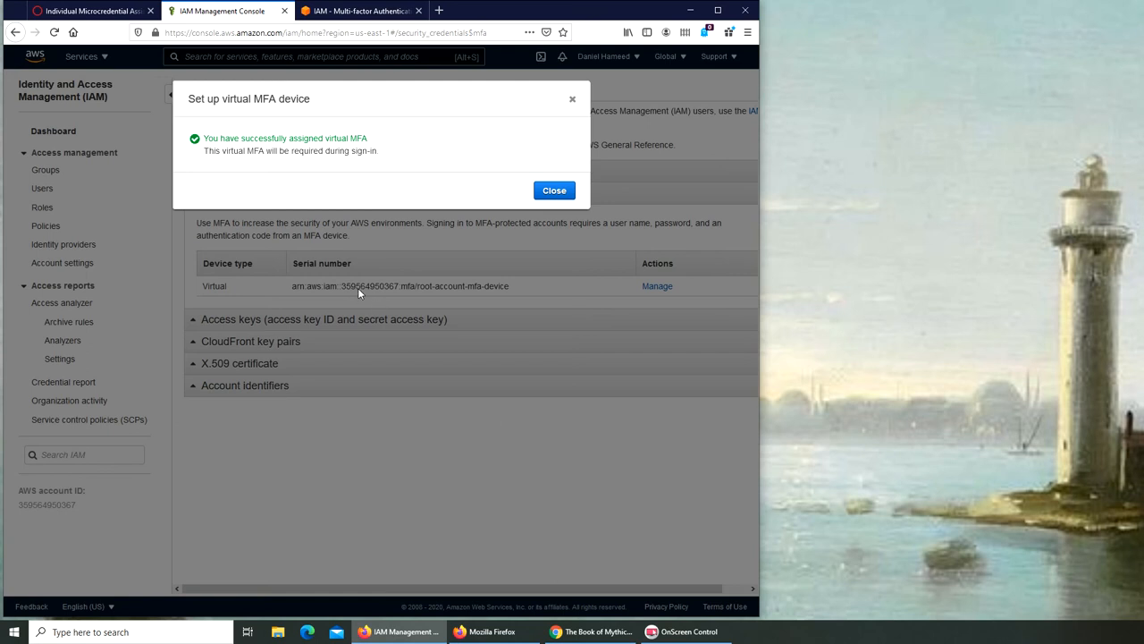
pyautogui.moveTo(410, 260)
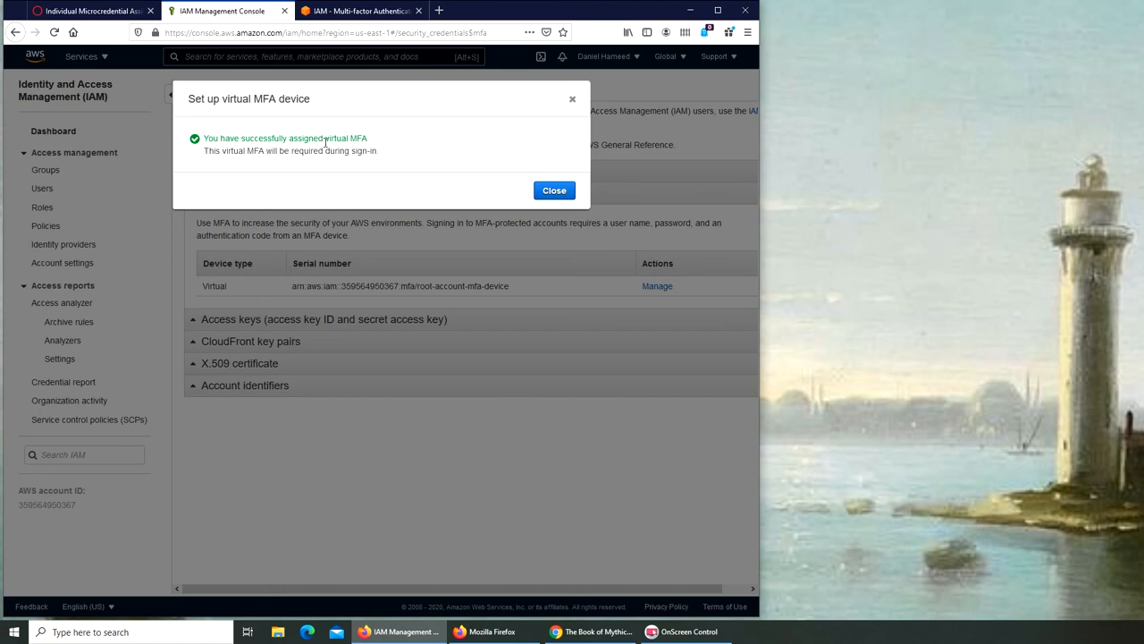
pyautogui.moveTo(340, 153)
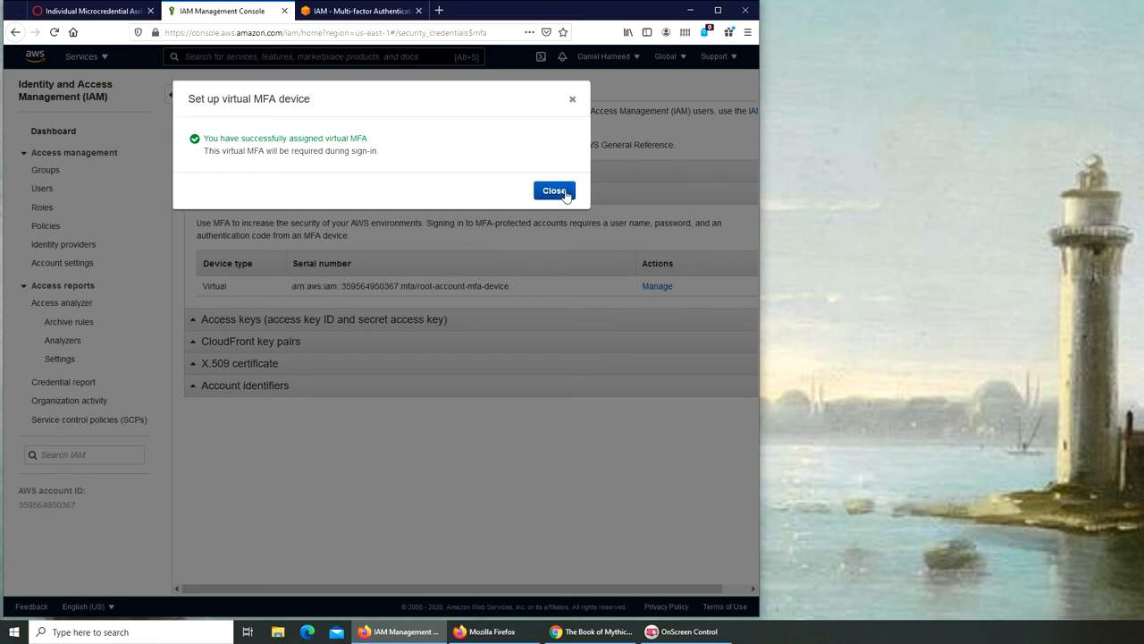
# Close the 'successfully assigned virtual MFA' confirmation dialog.
pyautogui.click(553, 190)
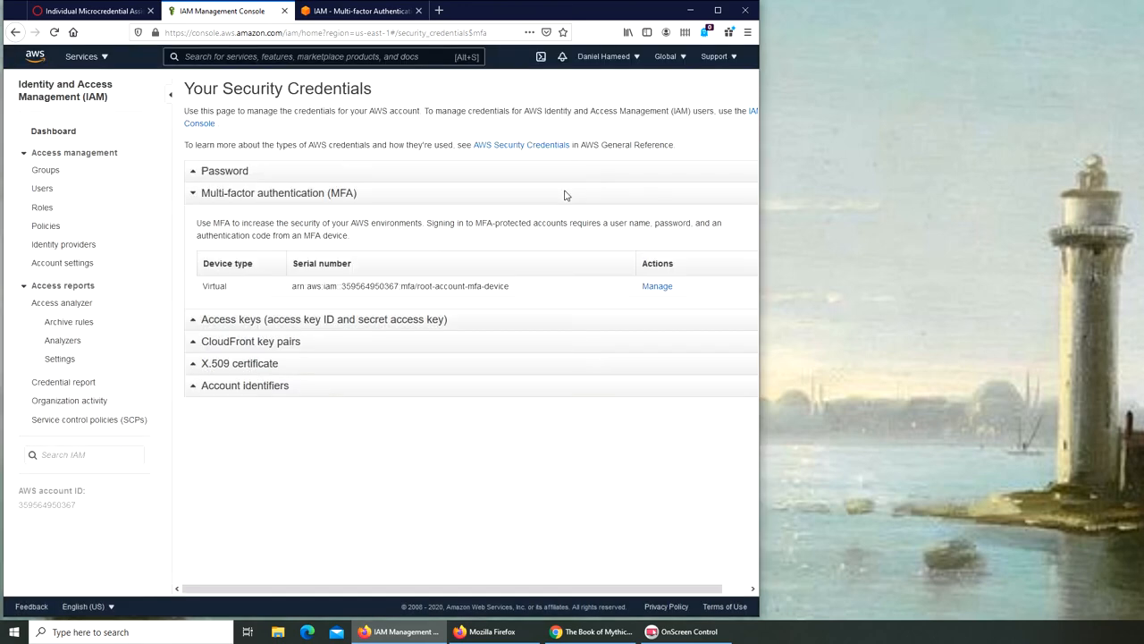
pyautogui.moveTo(314, 249)
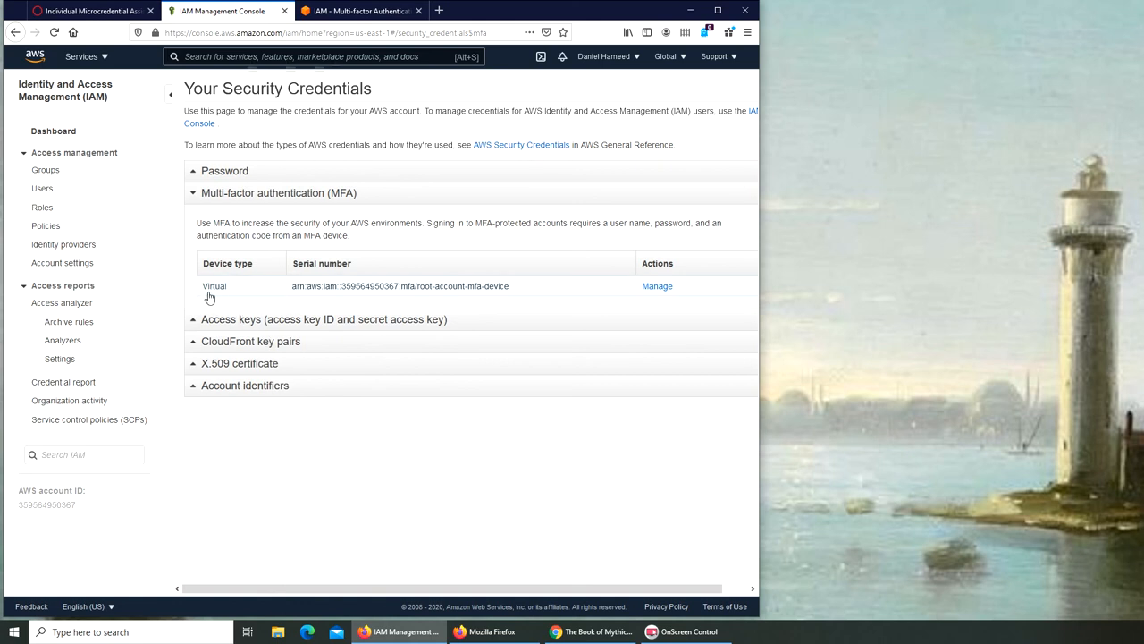
pyautogui.moveTo(353, 298)
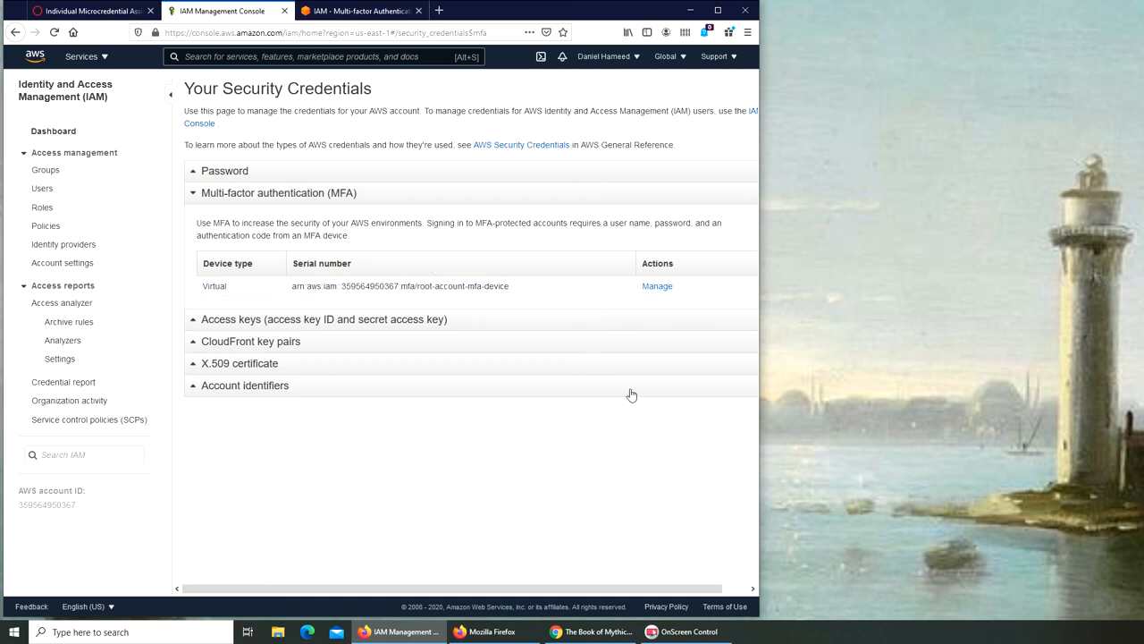
pyautogui.moveTo(516, 124)
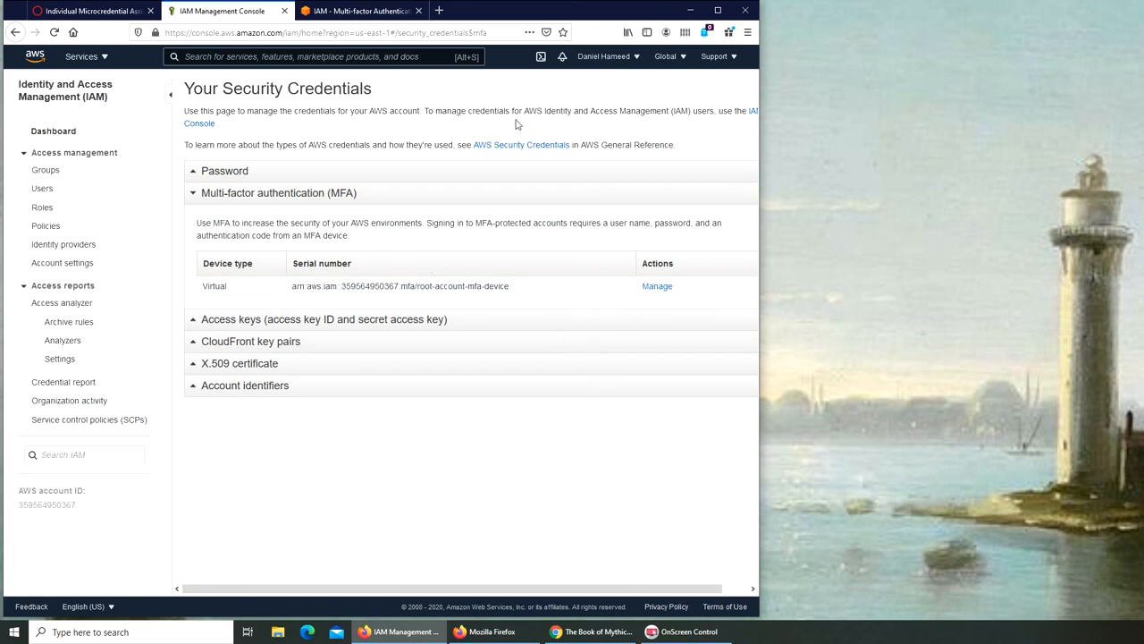
pyautogui.moveTo(521, 237)
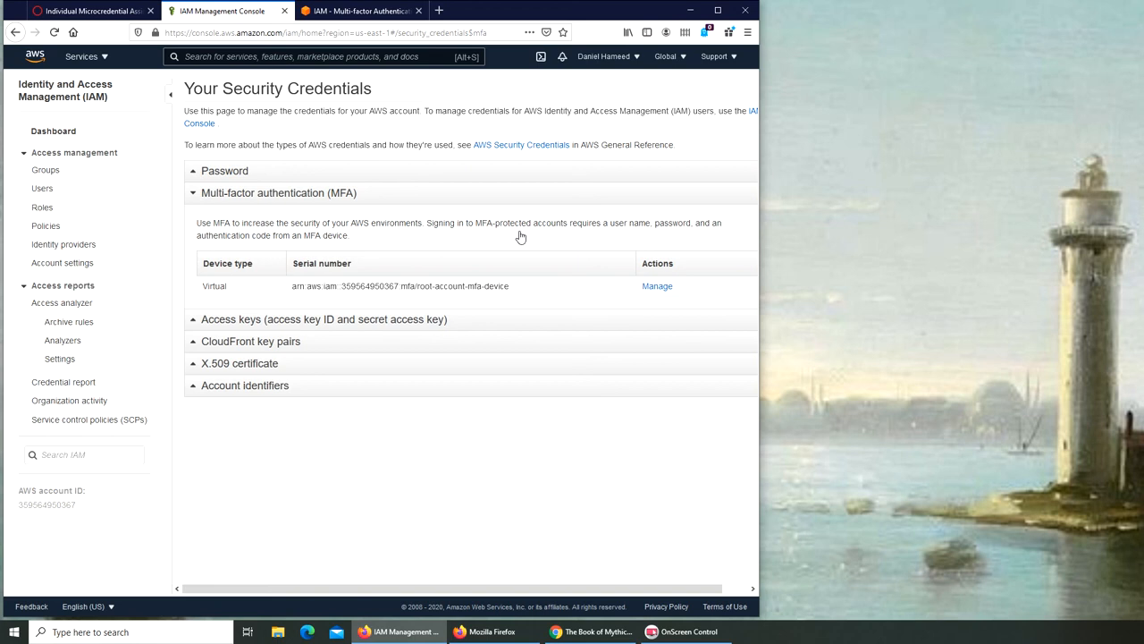
pyautogui.moveTo(225, 180)
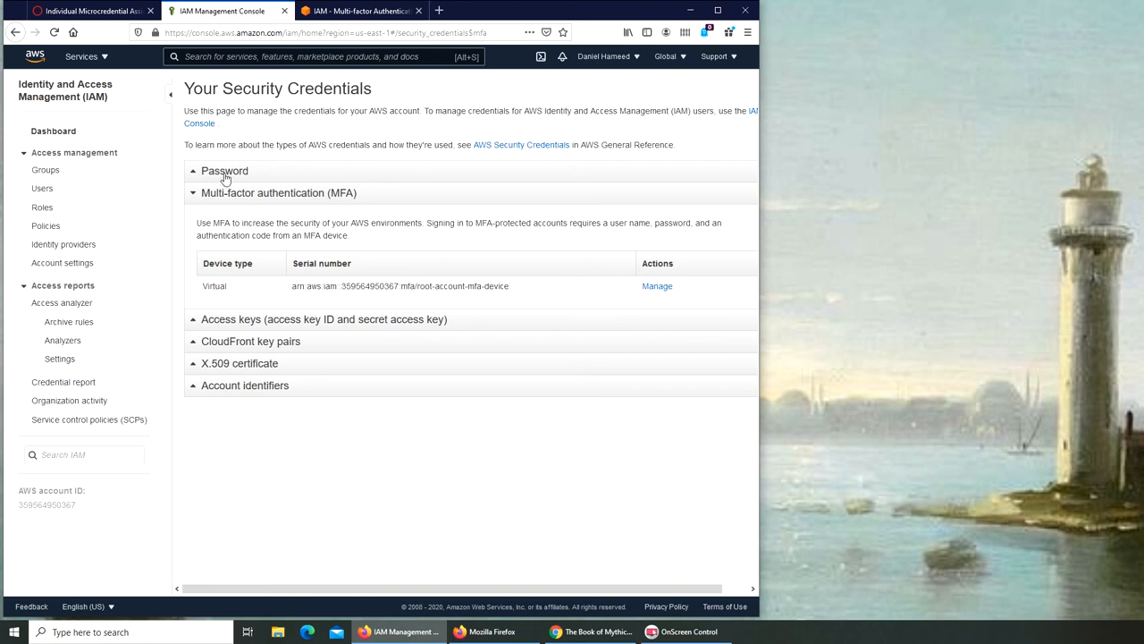
pyautogui.moveTo(63, 245)
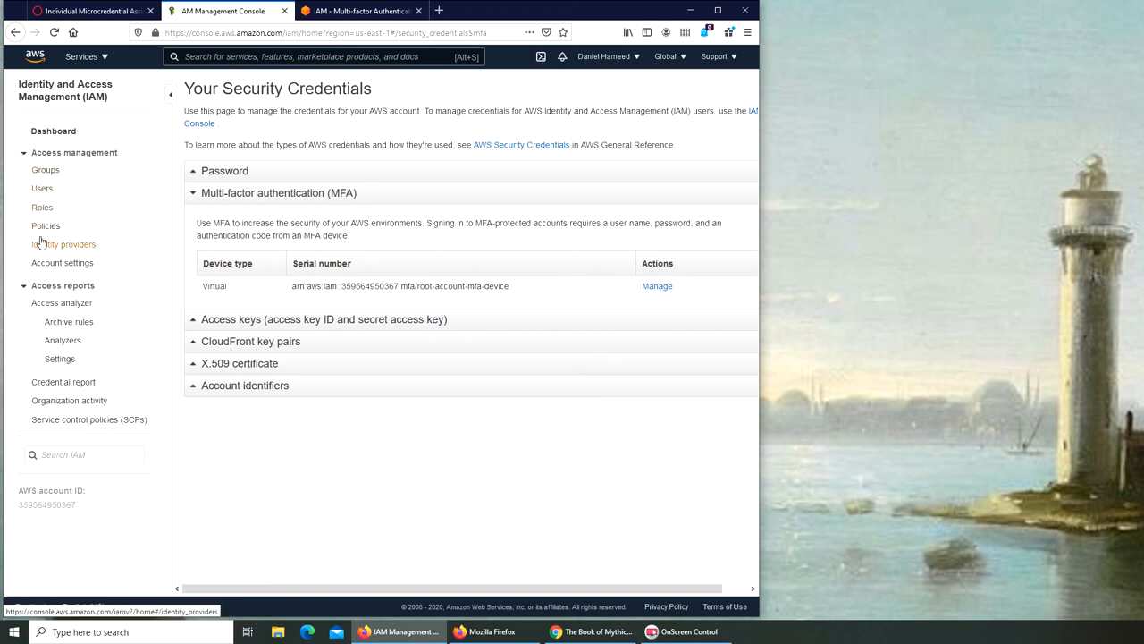